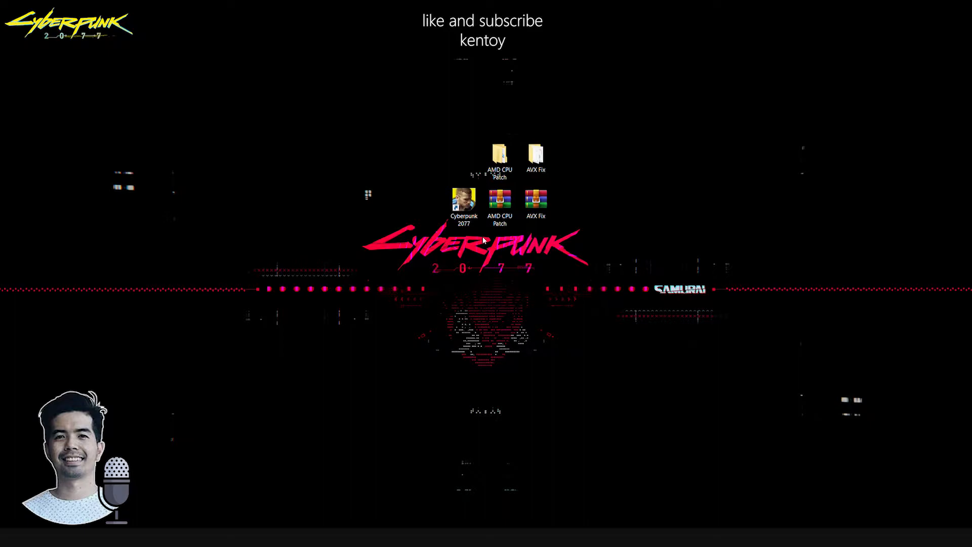
mouse_move(522, 292)
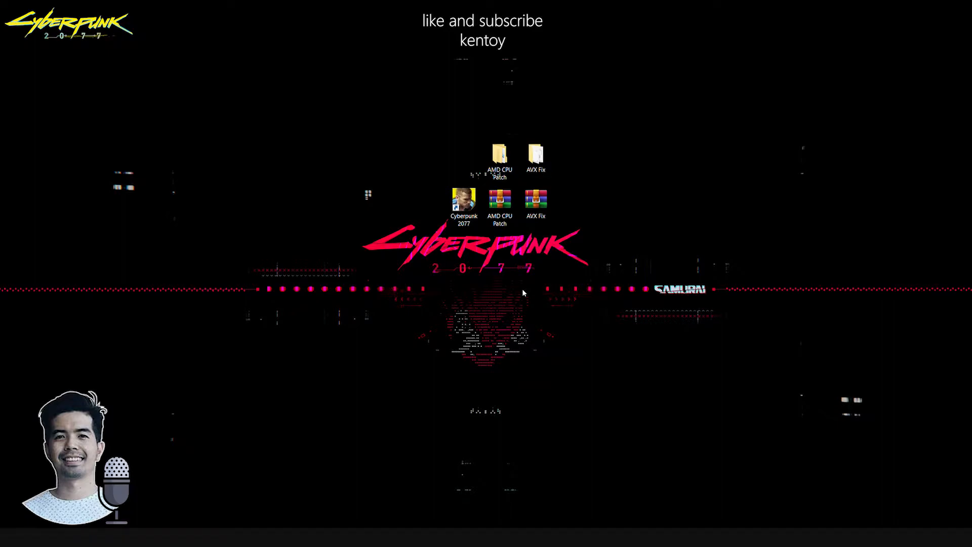
mouse_move(497, 287)
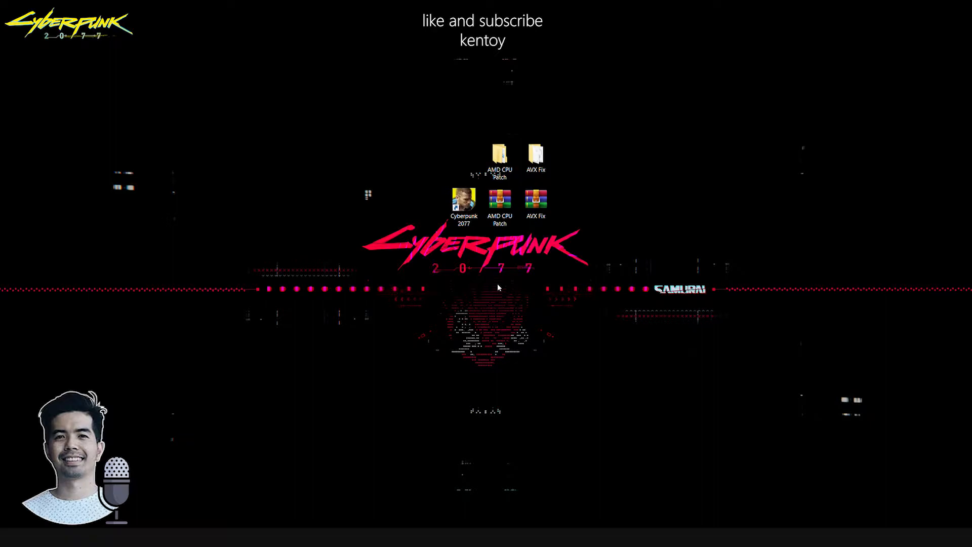
mouse_move(527, 278)
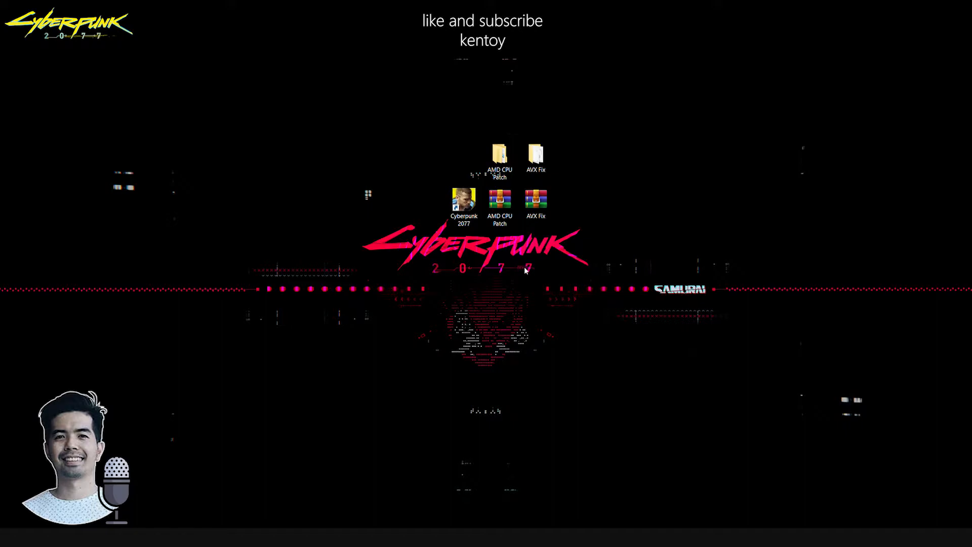
mouse_move(566, 161)
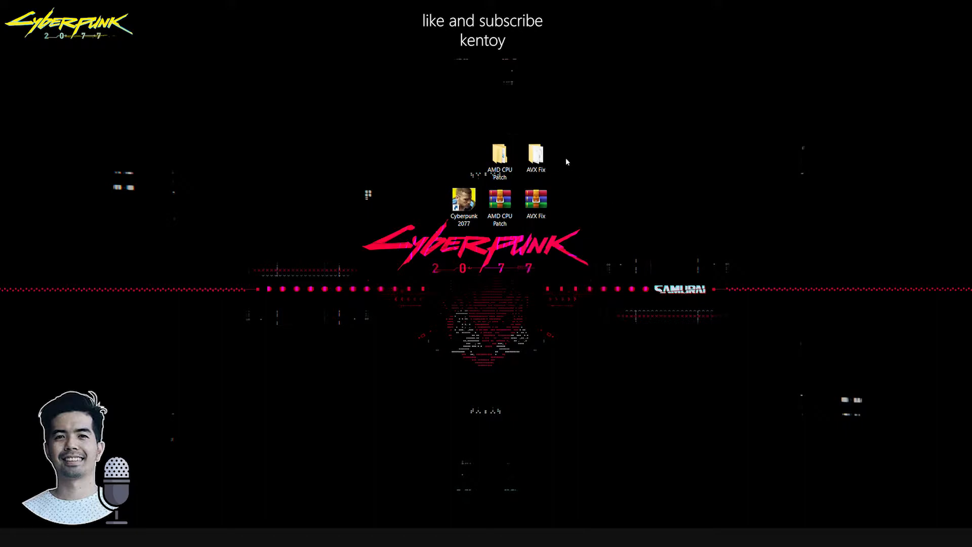
mouse_move(552, 165)
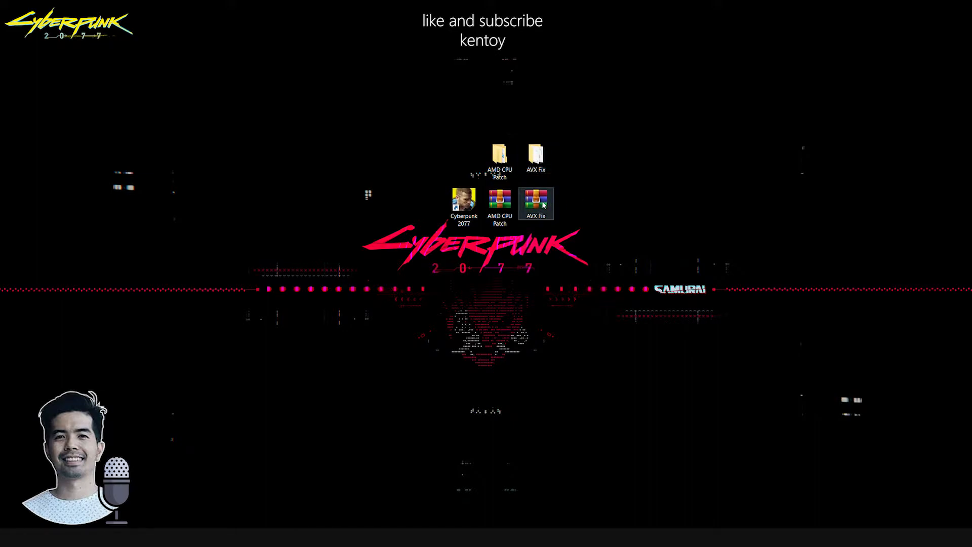
mouse_move(598, 208)
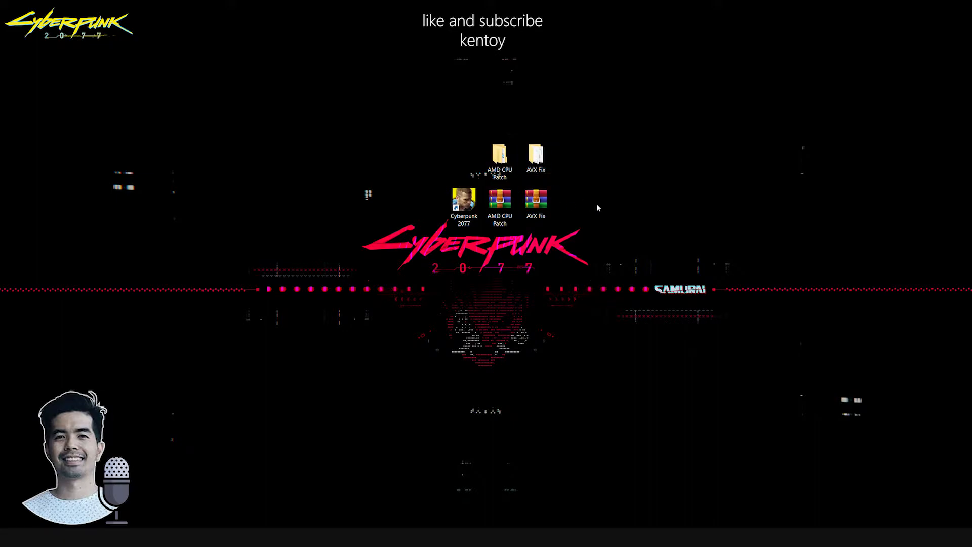
Step: Enter AVX Fix, look inside Cyberpunk2077.exe.plugins, then open the performance_overhaul subfolder
click(536, 156)
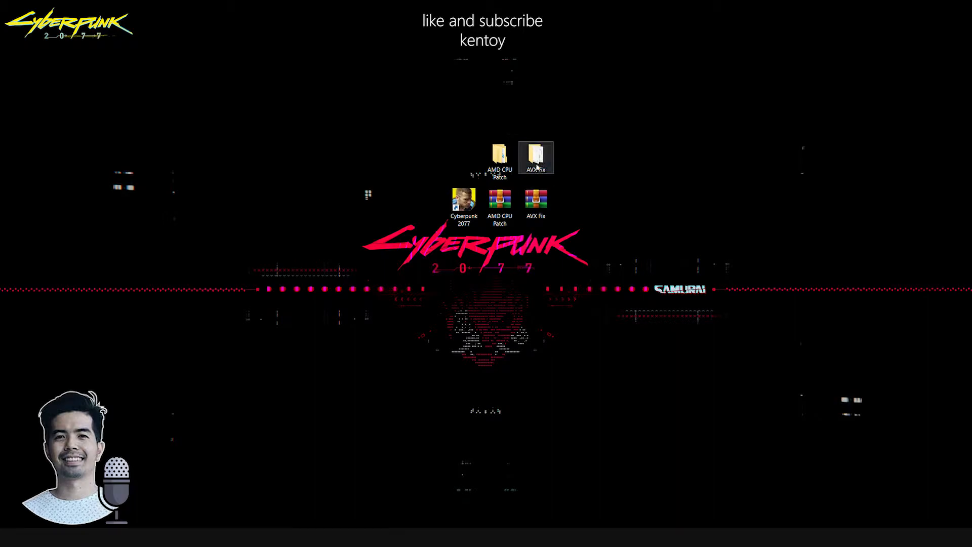
double_click(536, 154)
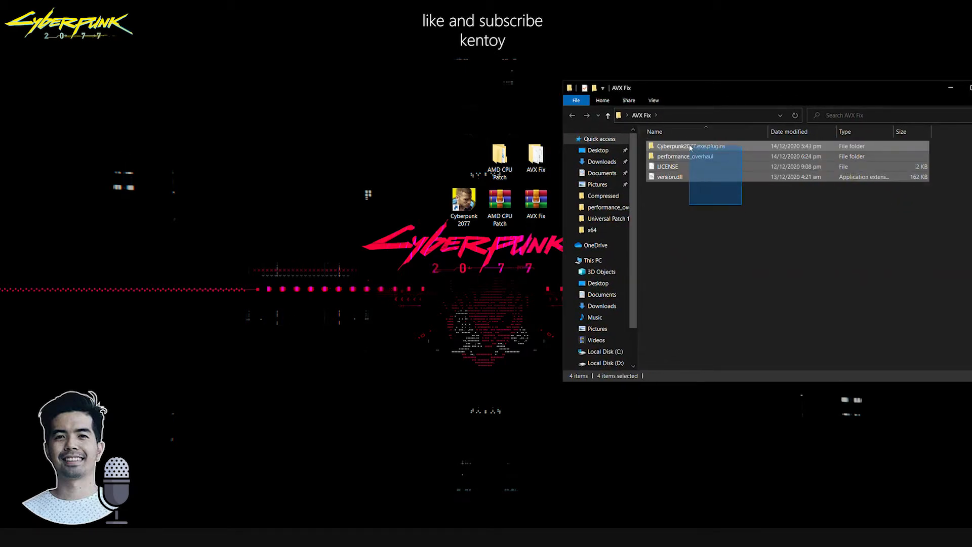
click(690, 146)
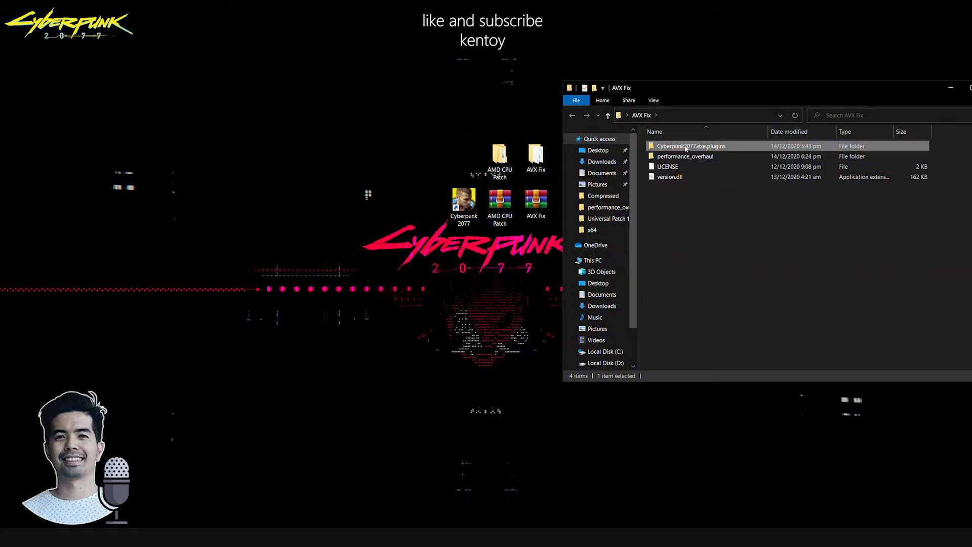
double_click(690, 146)
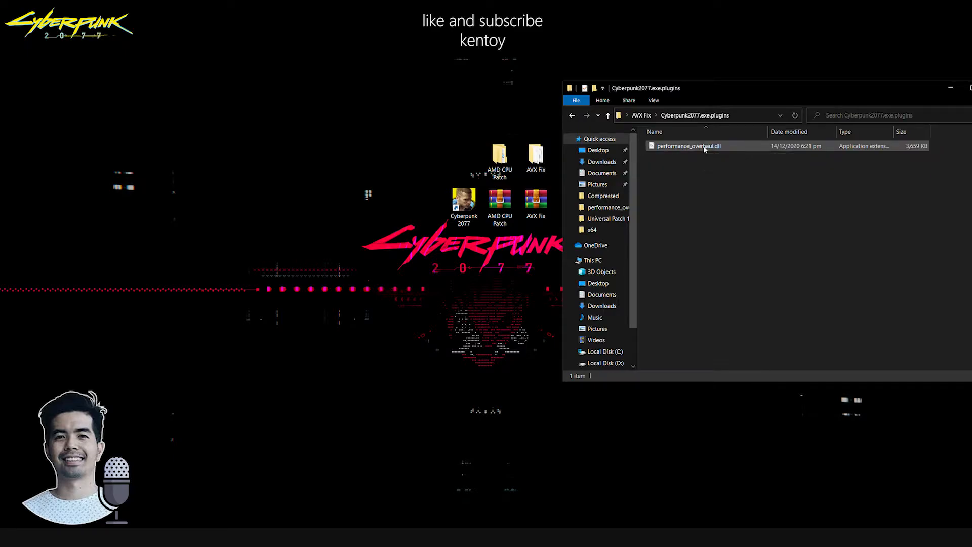
click(608, 115)
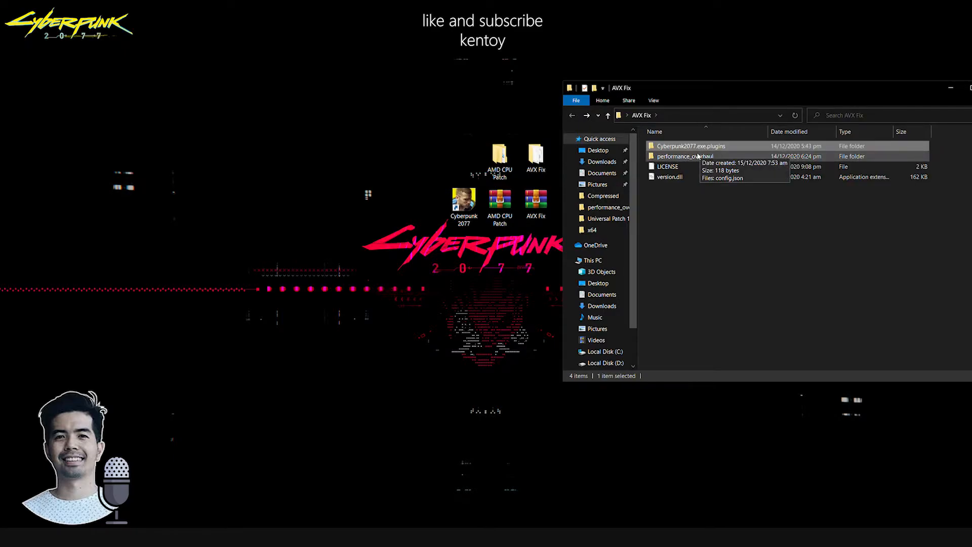
double_click(685, 157)
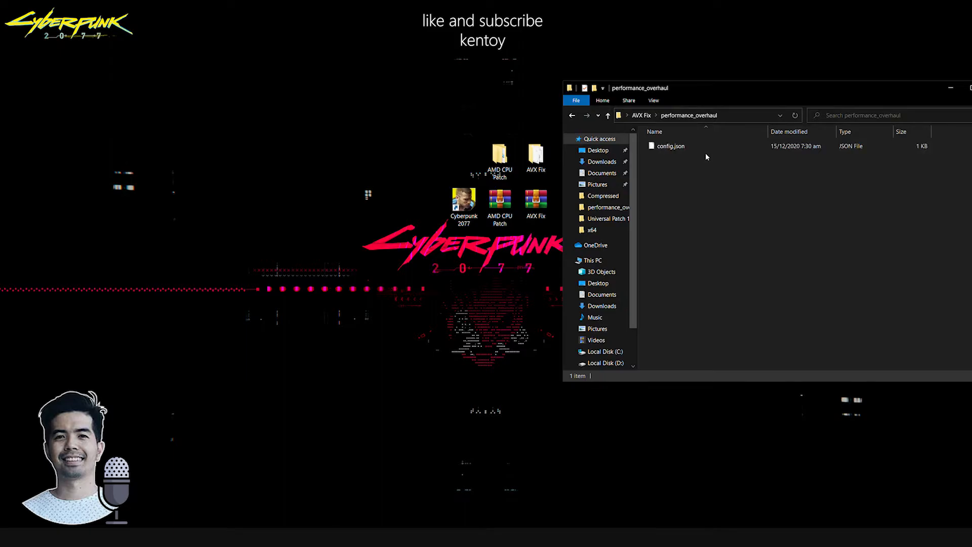
mouse_move(702, 180)
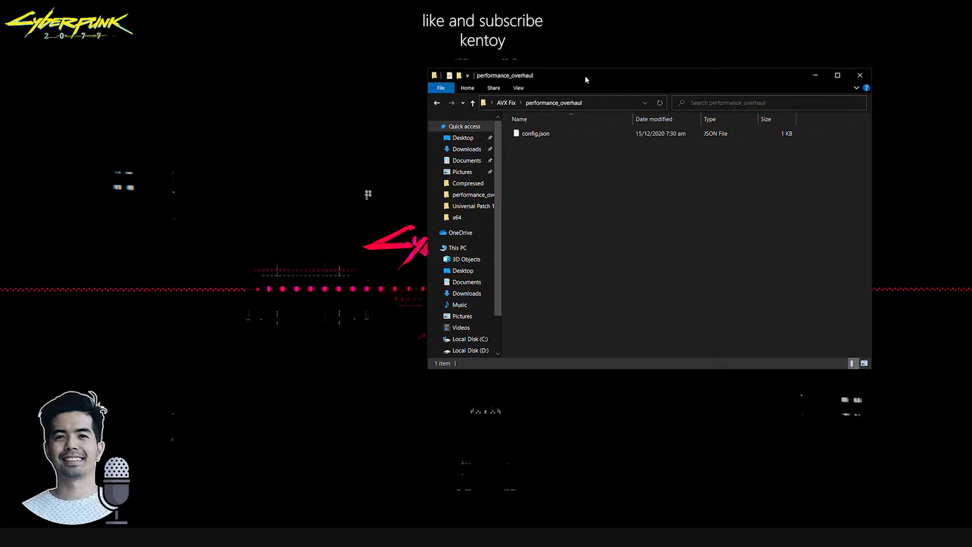
Step: Open config.json with Notepad++ to confirm avx is true, then return Explorer to AVX Fix
click(536, 133)
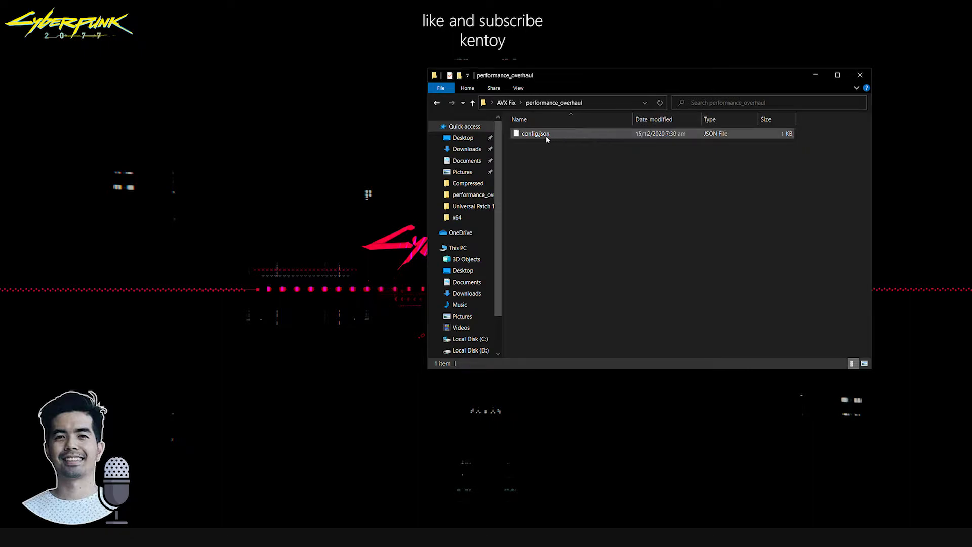
click(535, 133)
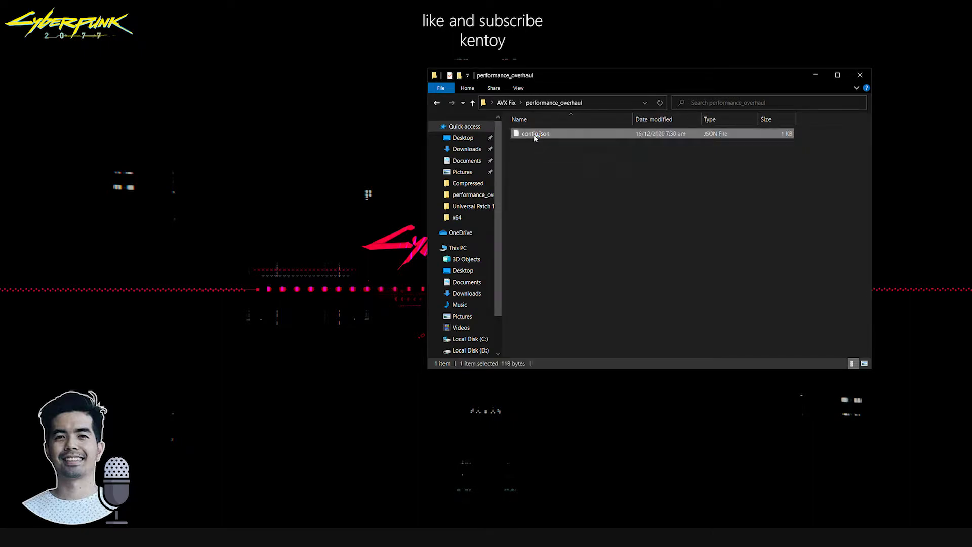
right_click(535, 133)
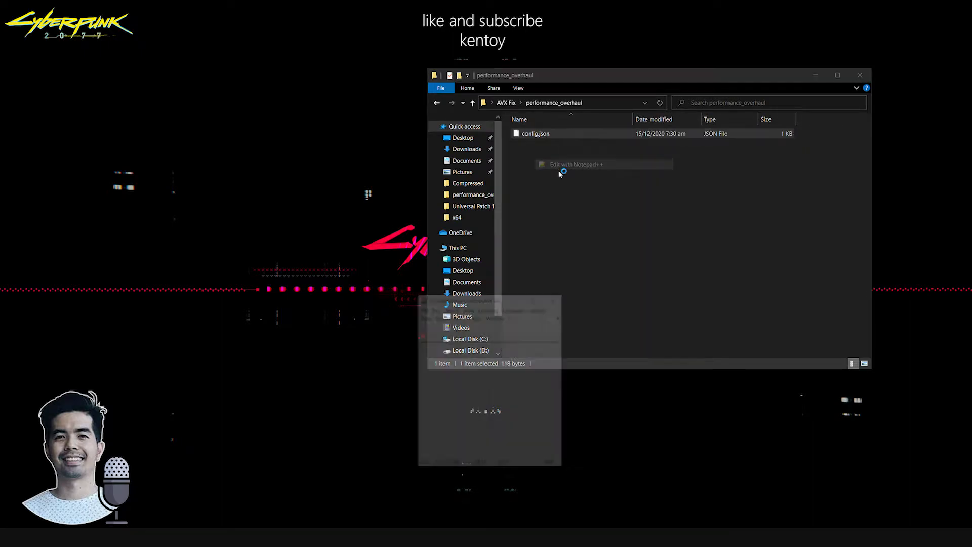
click(575, 164)
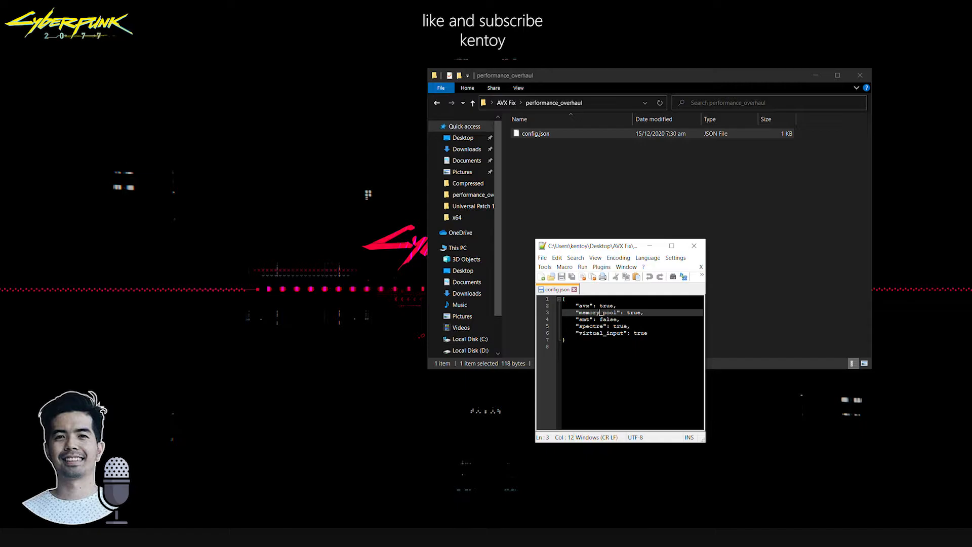
click(602, 305)
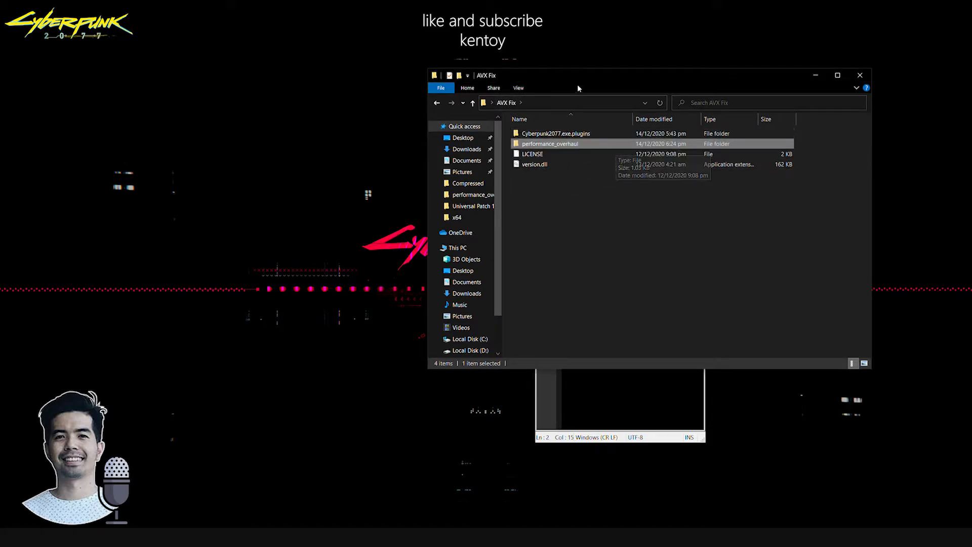
Step: Move the AVX Fix window aside, select its four items, and position the x64 window
drag(578, 75, 675, 134)
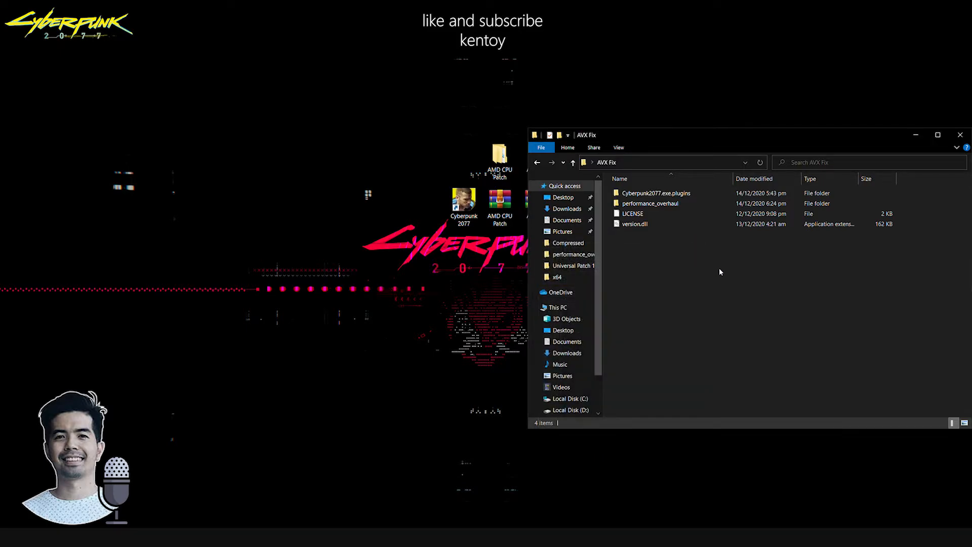
key(ctrl+a)
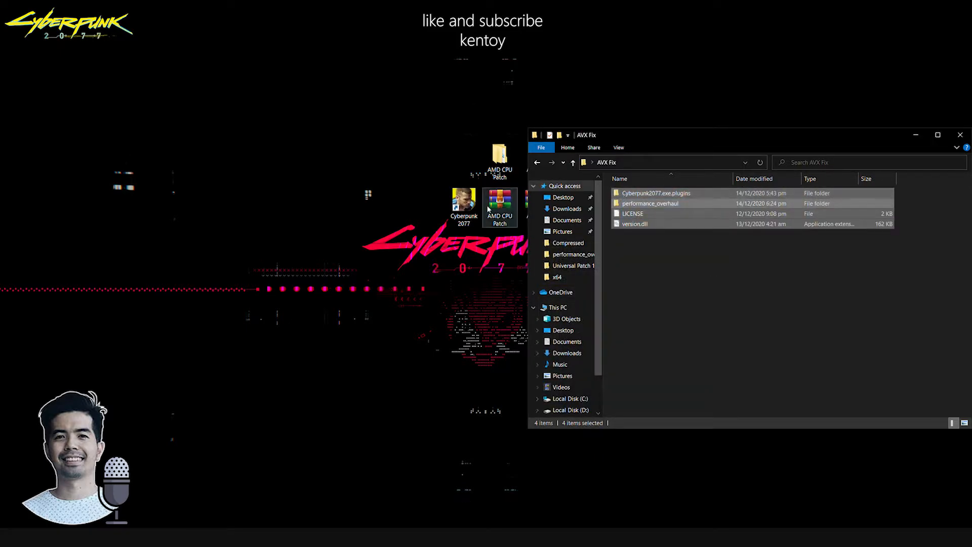
right_click(464, 205)
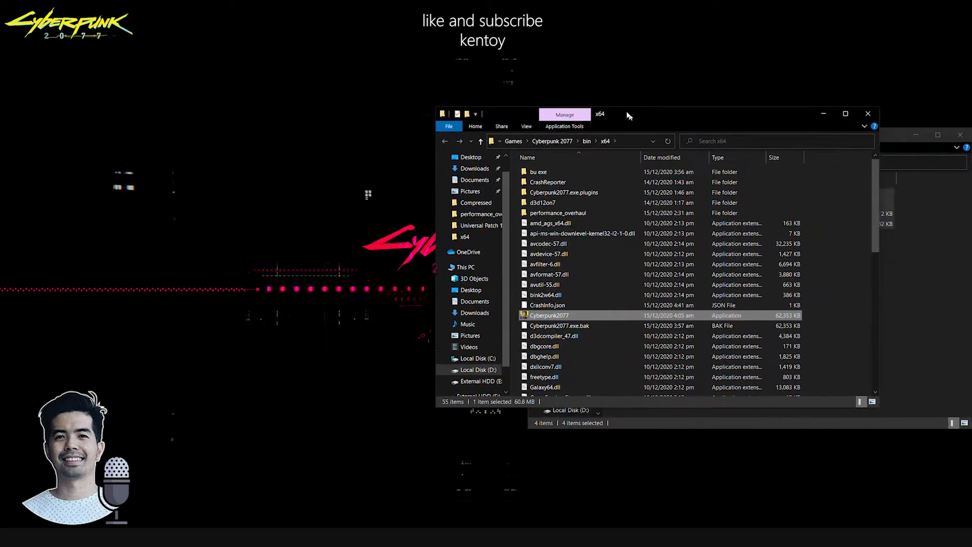
drag(626, 115, 533, 87)
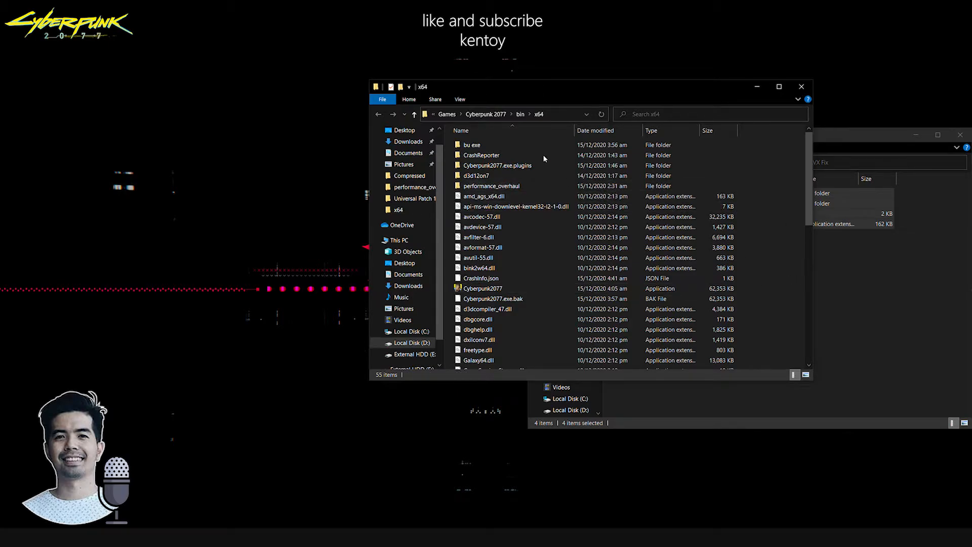
Step: Open the performance_overhaul folder inside the game's bin\x64 folder
click(496, 114)
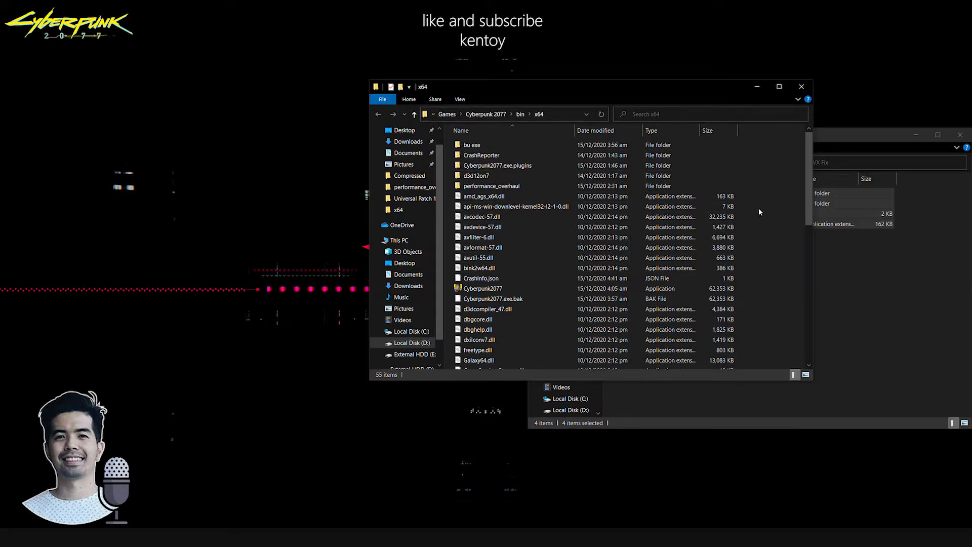
click(484, 196)
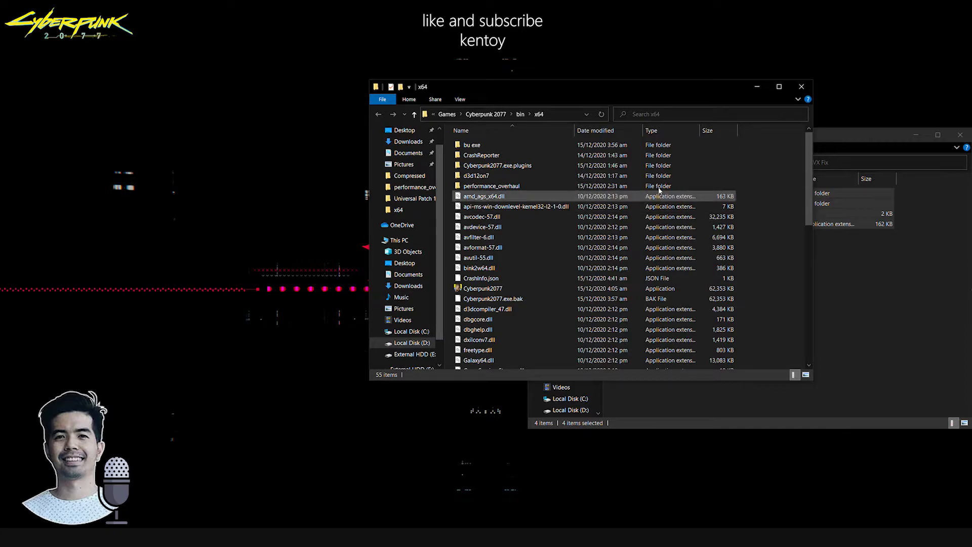
click(491, 186)
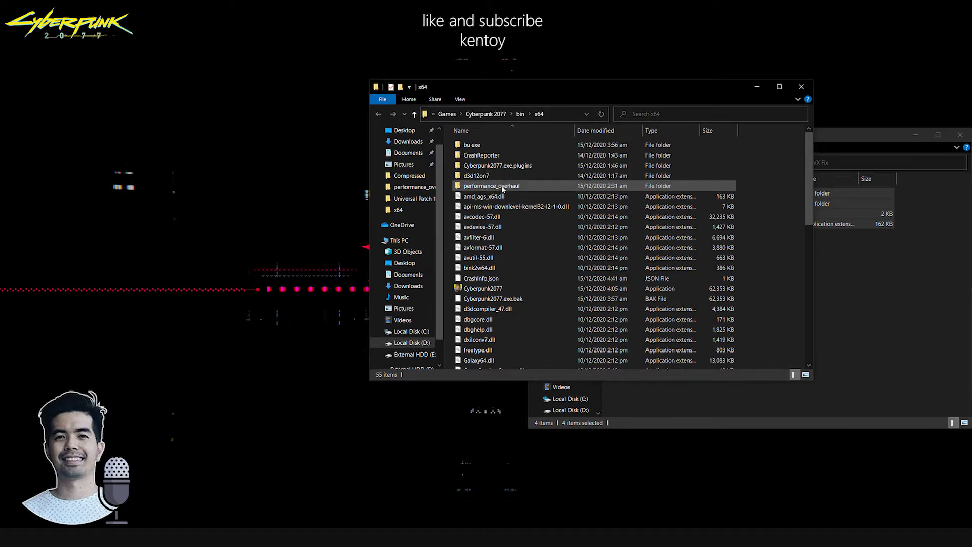
double_click(490, 186)
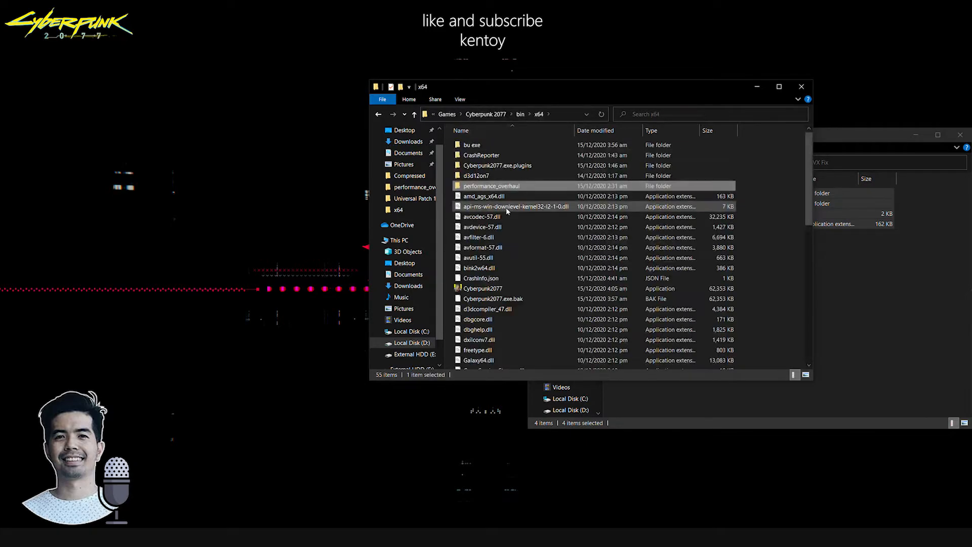
double_click(491, 186)
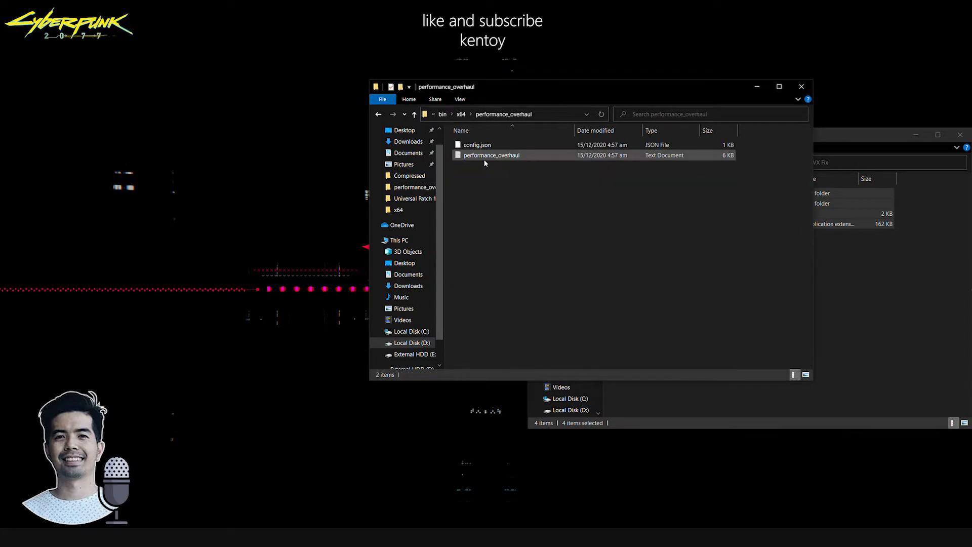
Step: Open the performance_overhaul log in Notepad and scroll through the patch results
double_click(491, 155)
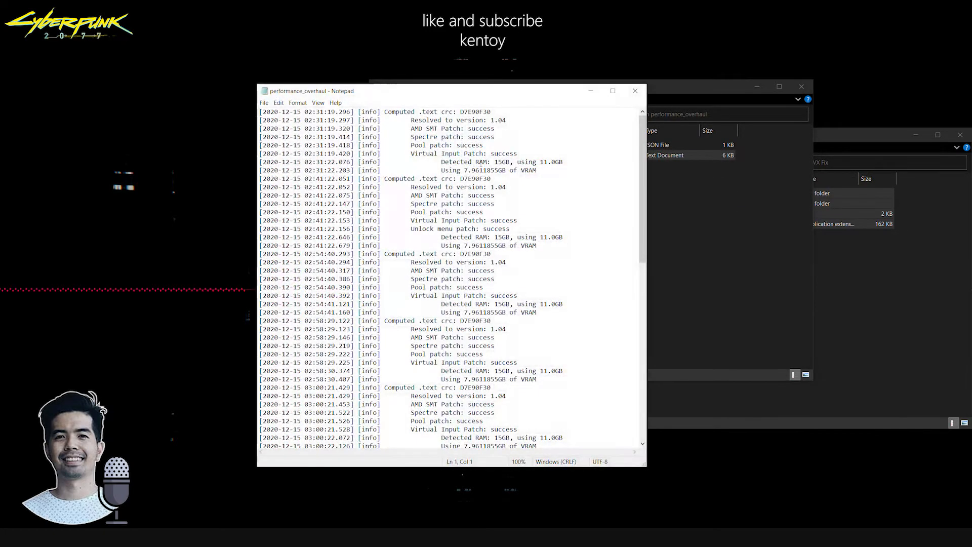
scroll(down, 3)
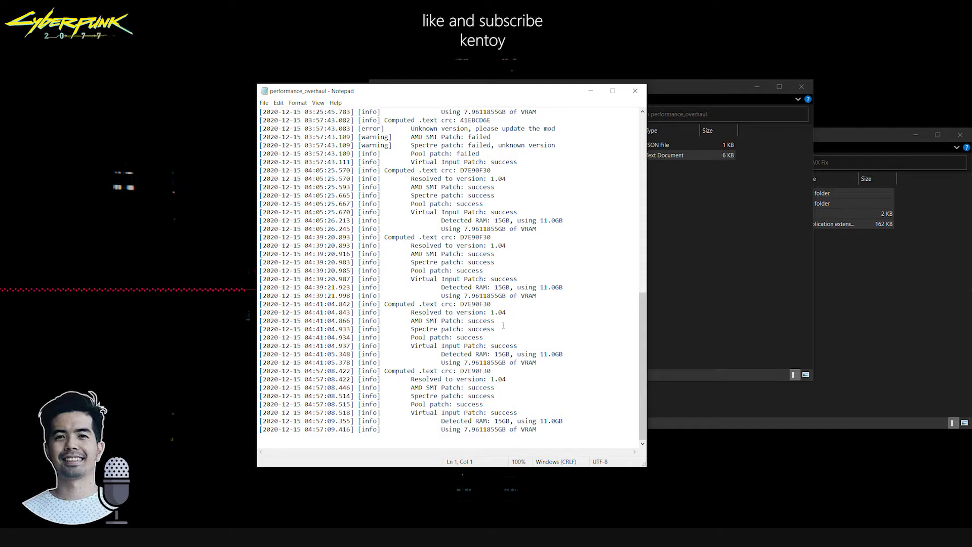
mouse_move(498, 375)
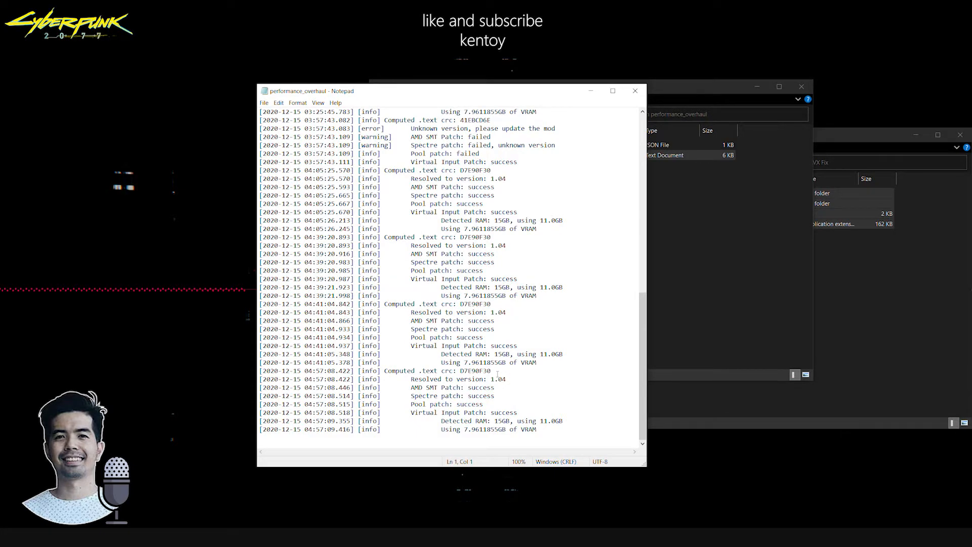
scroll(up, 3)
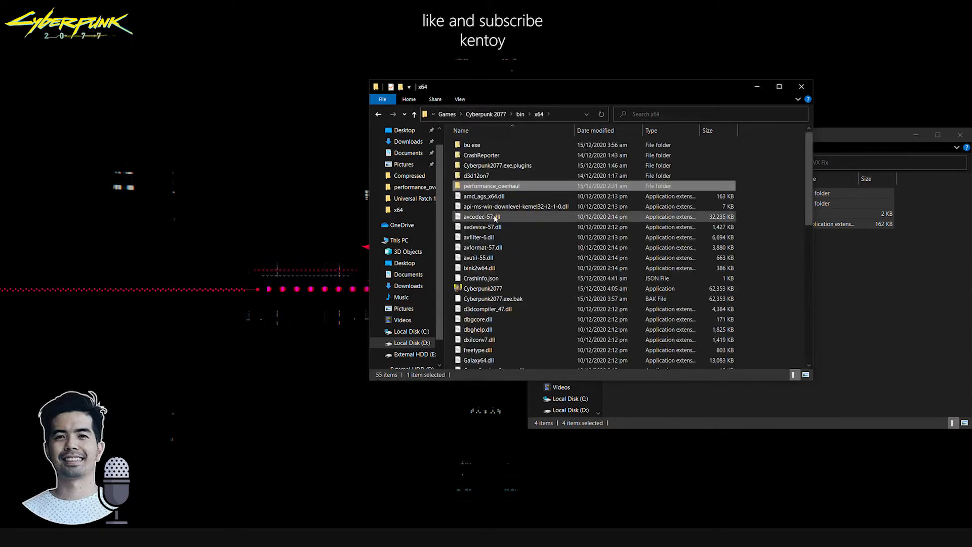
Step: Select Cyberpunk2077.exe, then close the x64 folder window
click(483, 288)
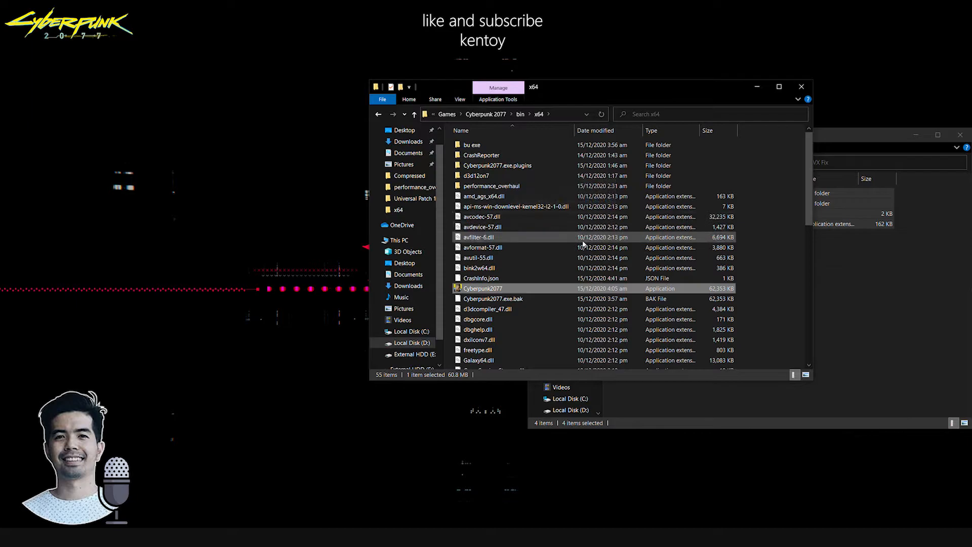
mouse_move(482, 278)
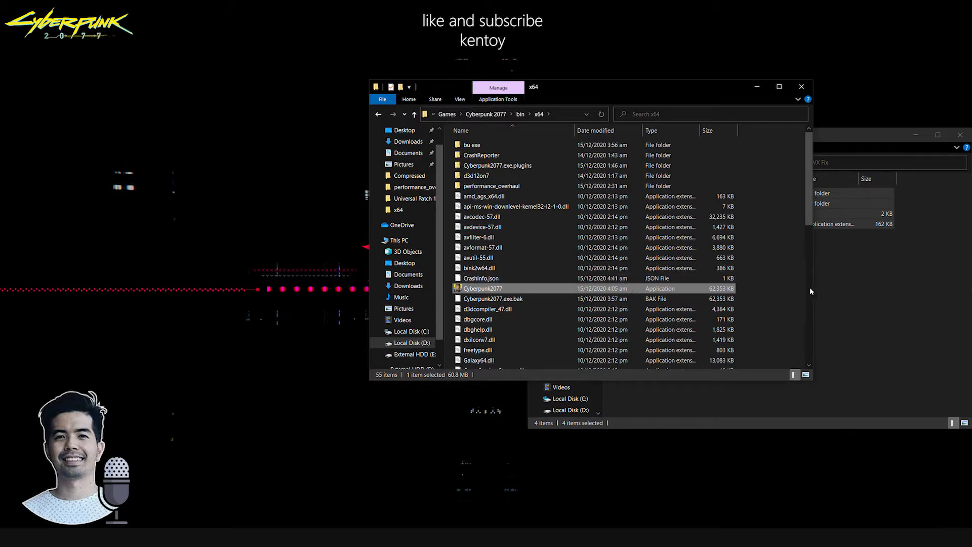
mouse_move(851, 307)
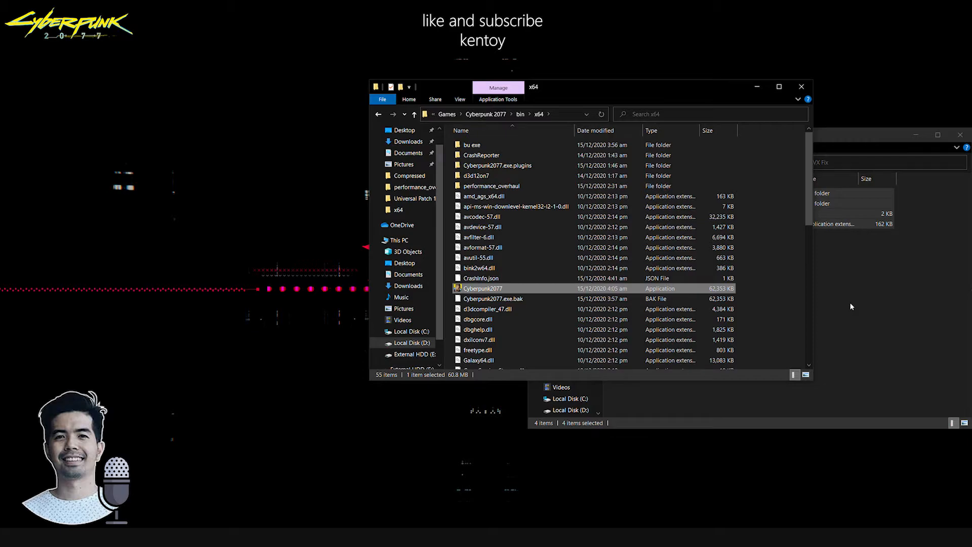
mouse_move(808, 279)
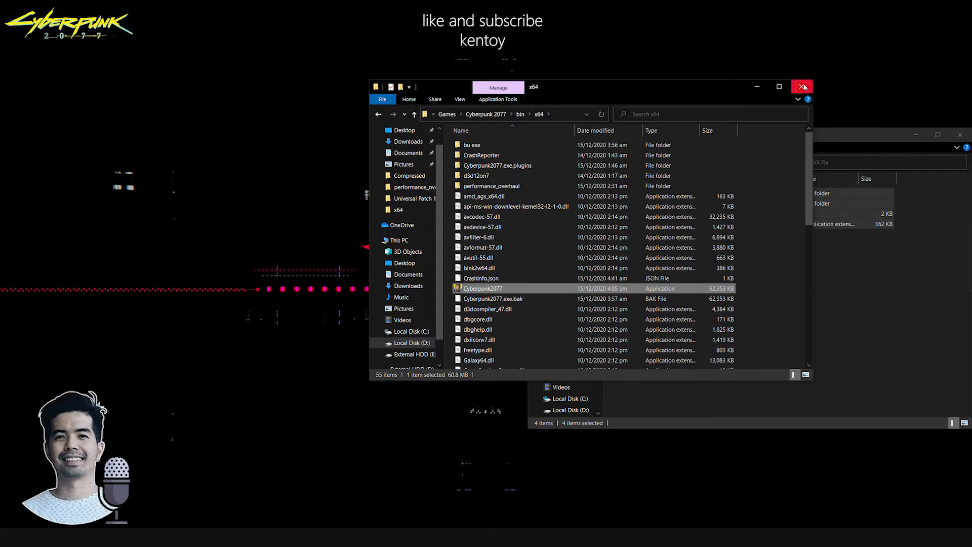
click(802, 86)
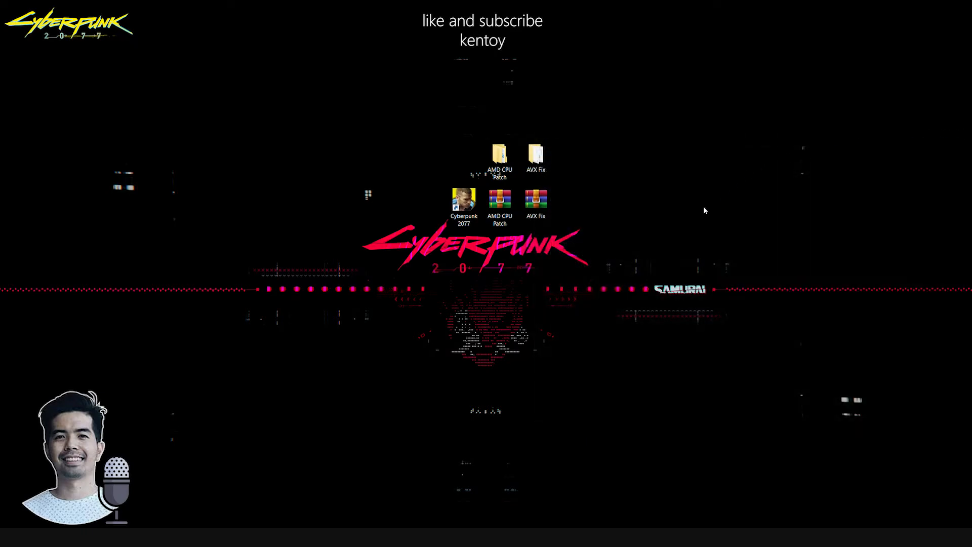
mouse_move(560, 257)
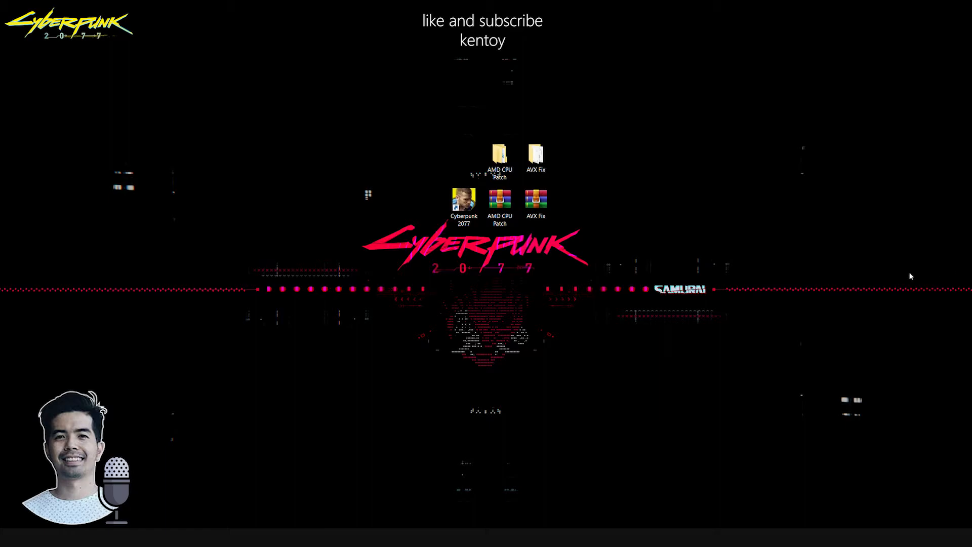
mouse_move(588, 340)
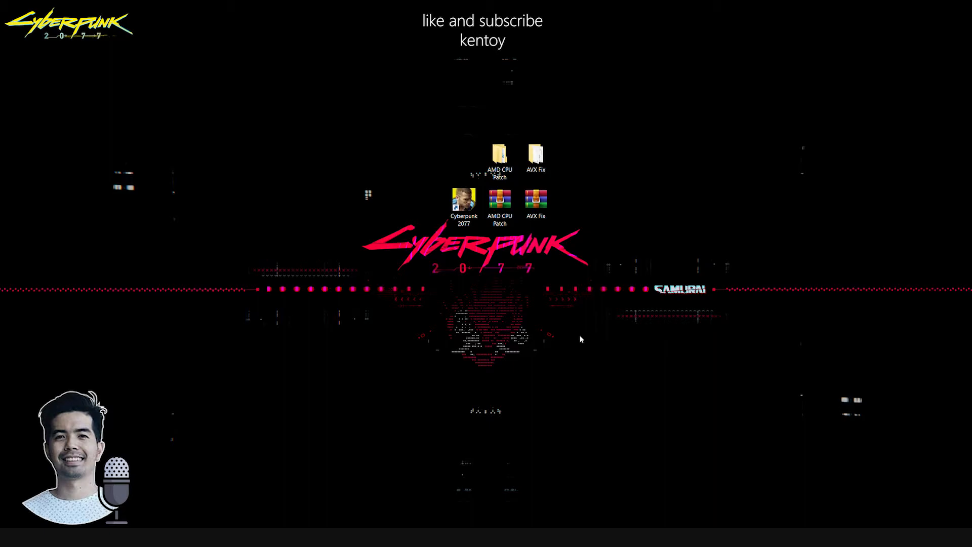
mouse_move(549, 317)
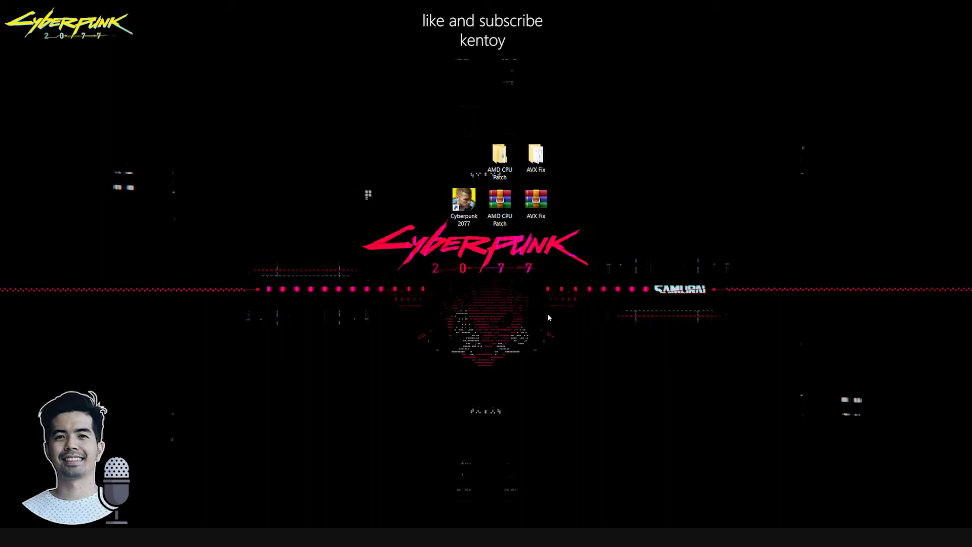
mouse_move(535, 309)
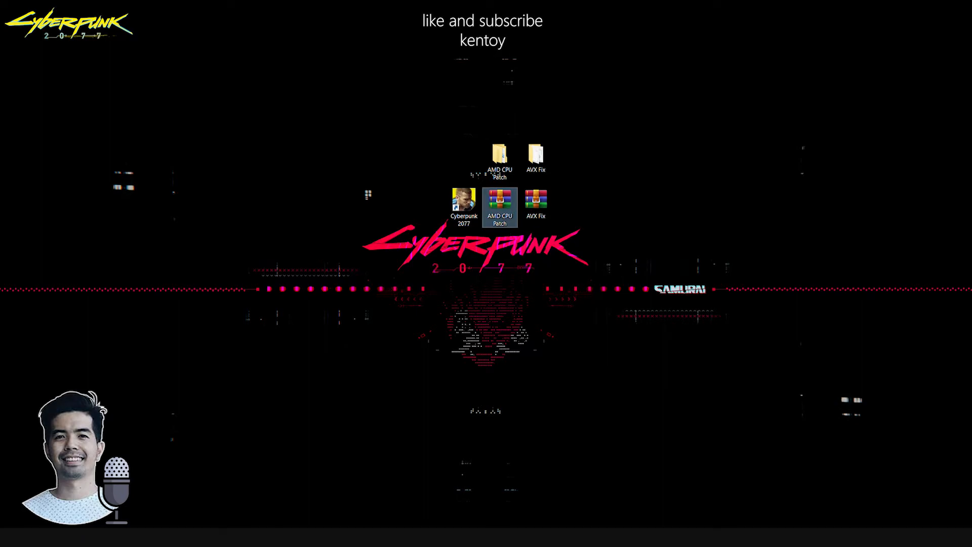
mouse_move(695, 296)
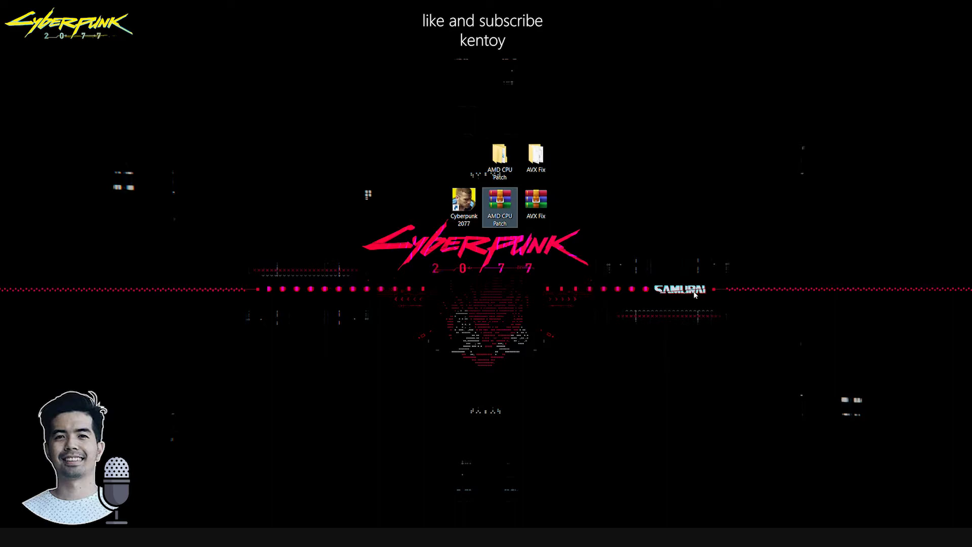
mouse_move(515, 294)
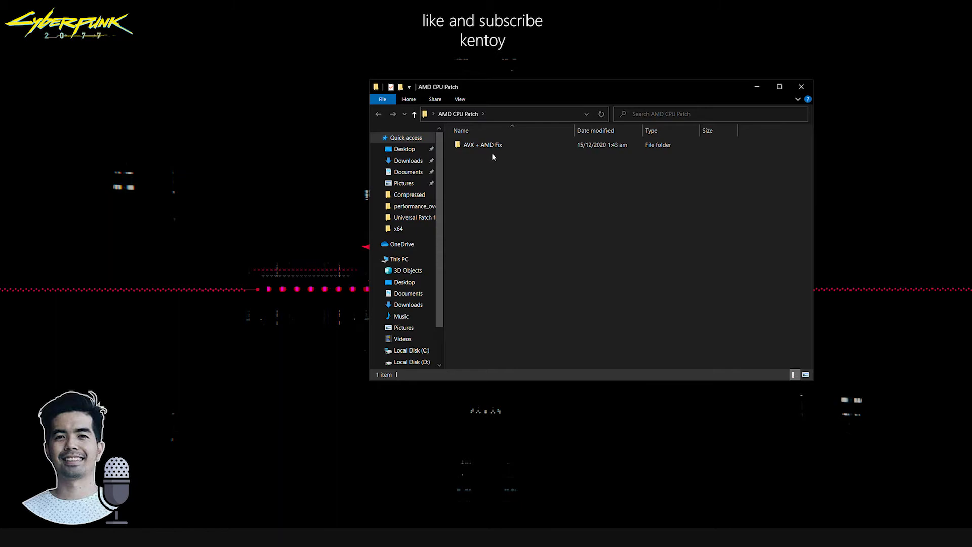
Step: Copy all four AVX + AMD Fix items: Cyberpunk2077.exe.plugins, performance_overhaul, LICENSE, version.dll
double_click(484, 144)
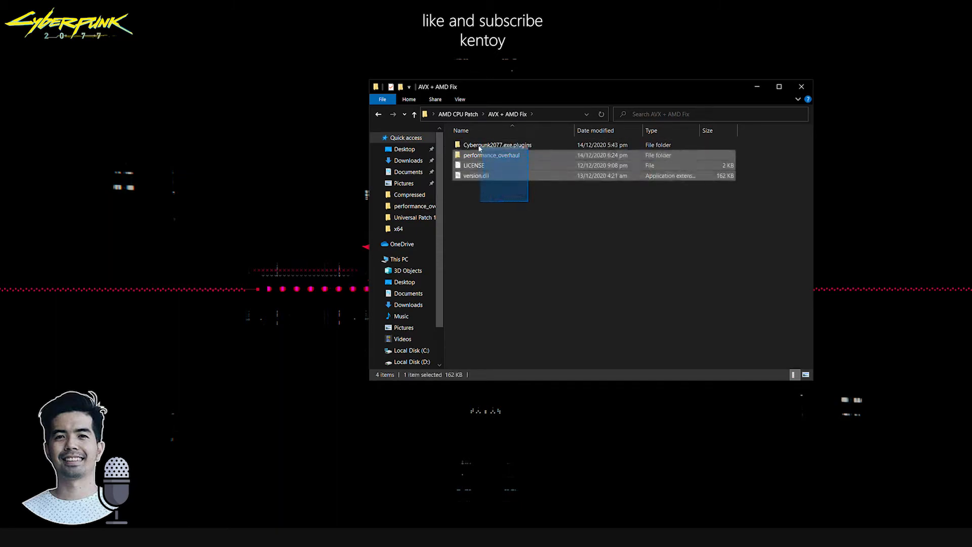
key(ctrl+a)
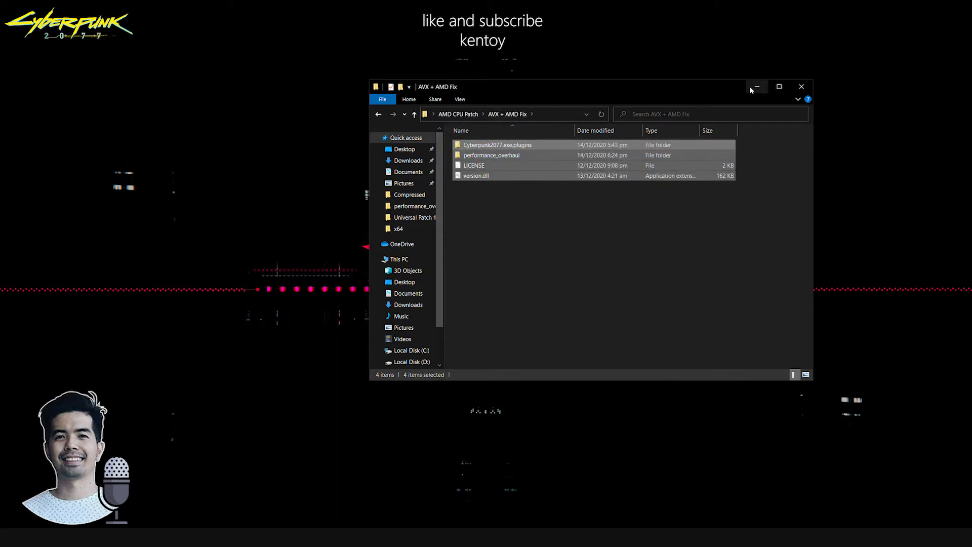
mouse_move(551, 149)
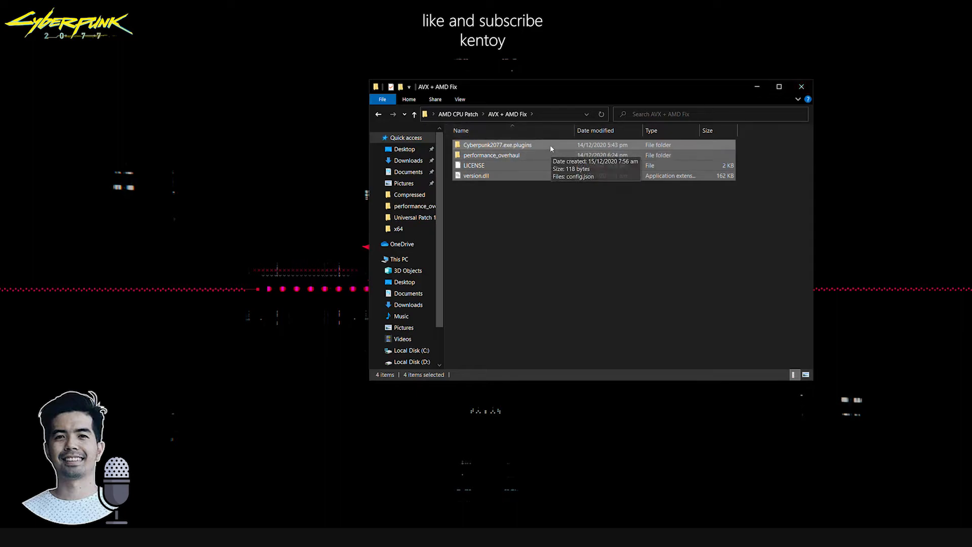
right_click(499, 144)
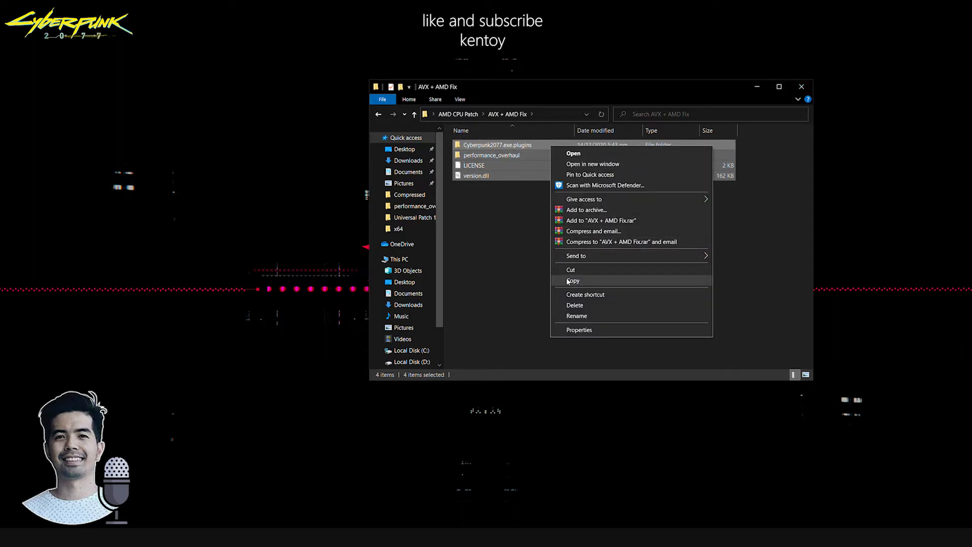
click(573, 281)
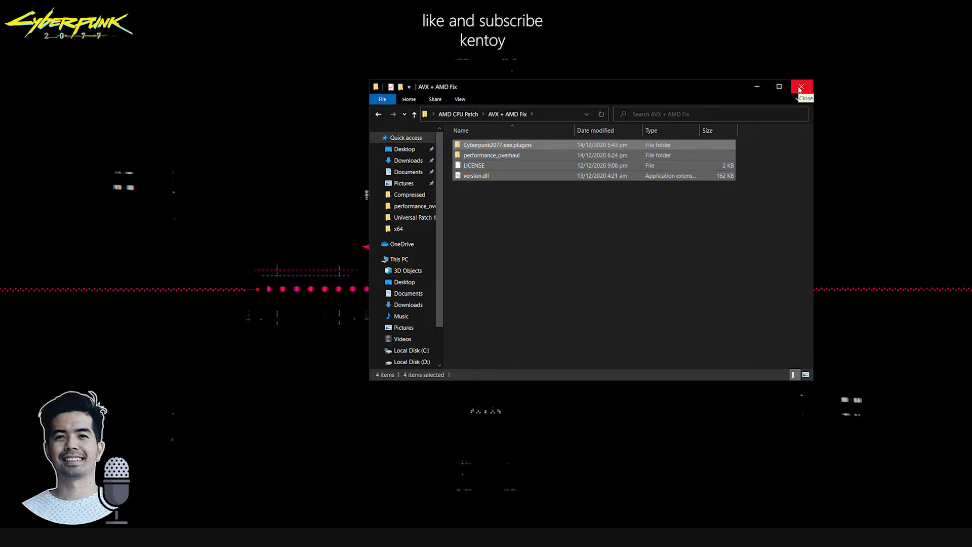
right_click(476, 176)
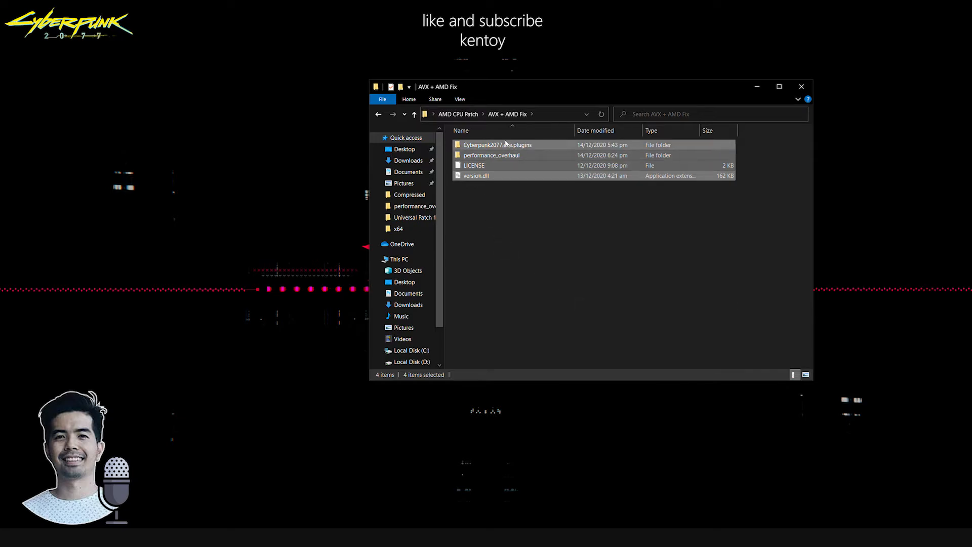
double_click(491, 155)
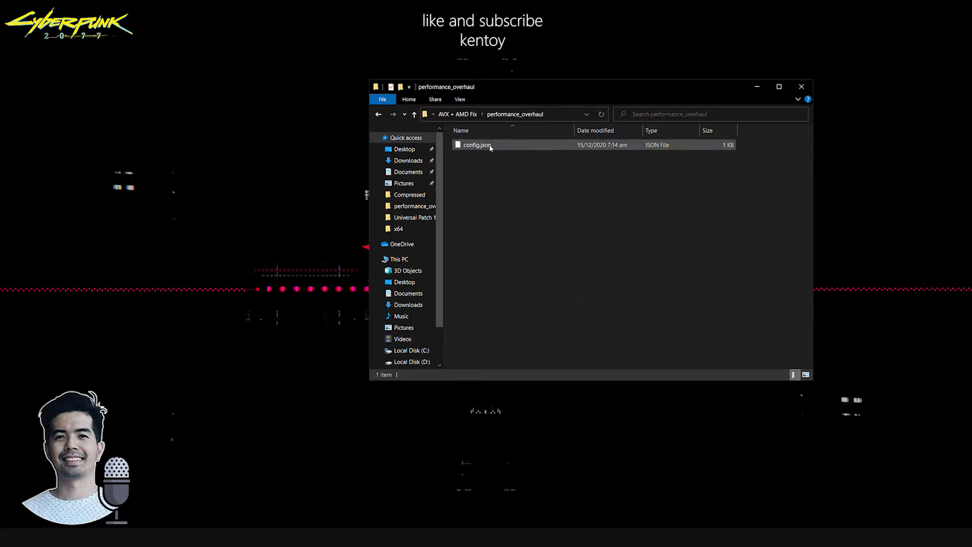
right_click(477, 145)
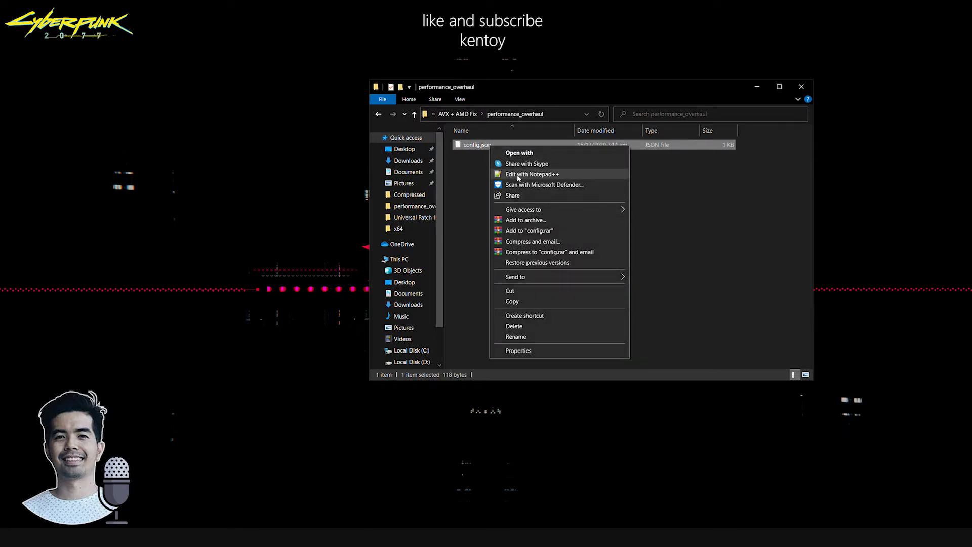
click(531, 174)
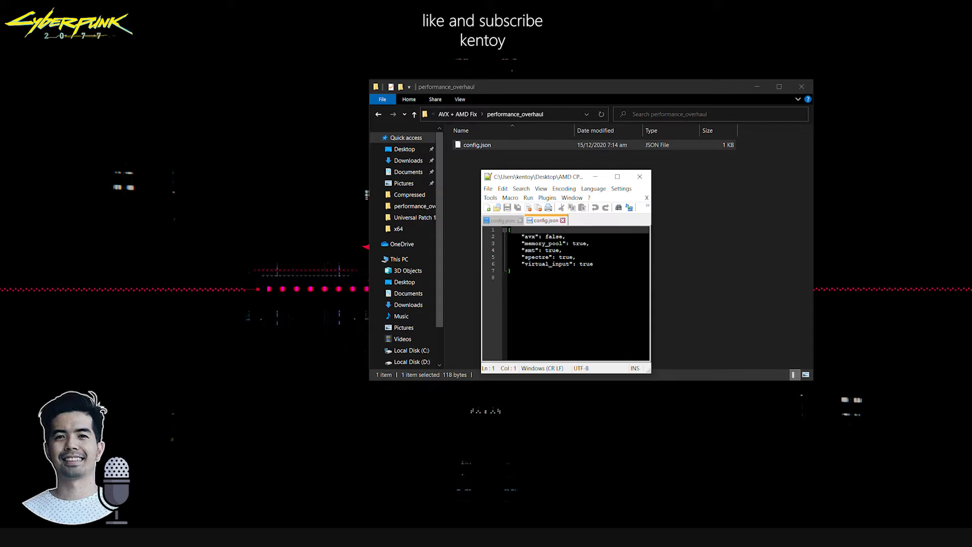
double_click(583, 265)
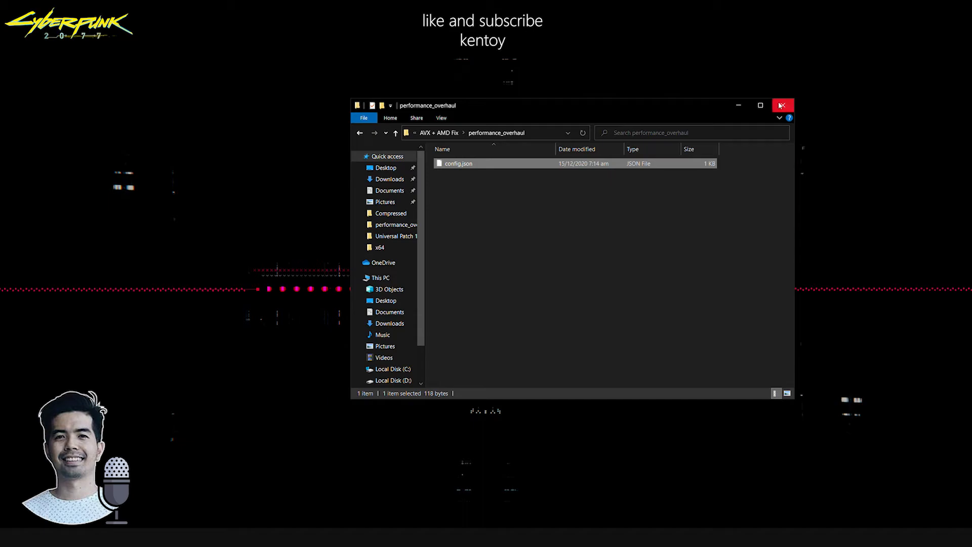
mouse_move(450, 136)
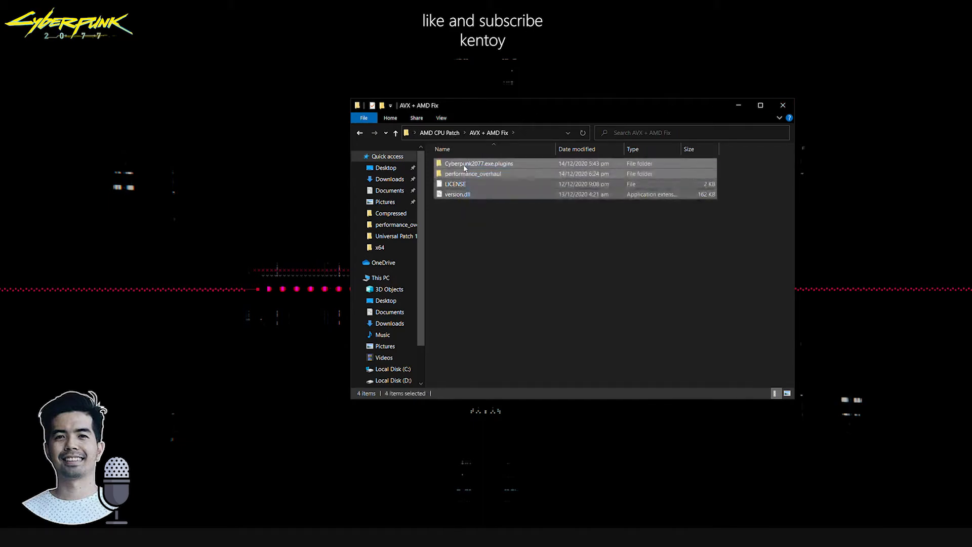
Step: Copy the four patch items, then open the Cyberpunk 2077 shortcut's file location in bin\x64
right_click(464, 167)
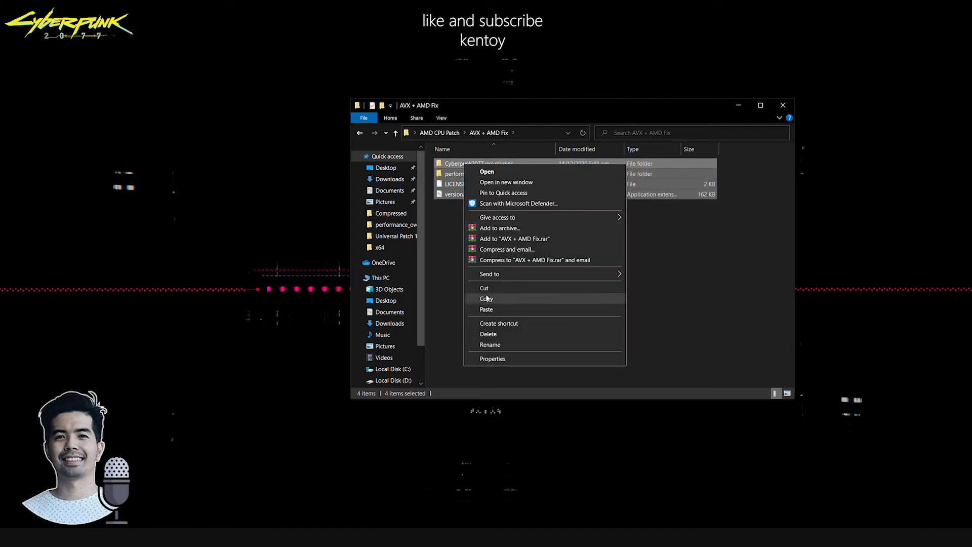
click(486, 298)
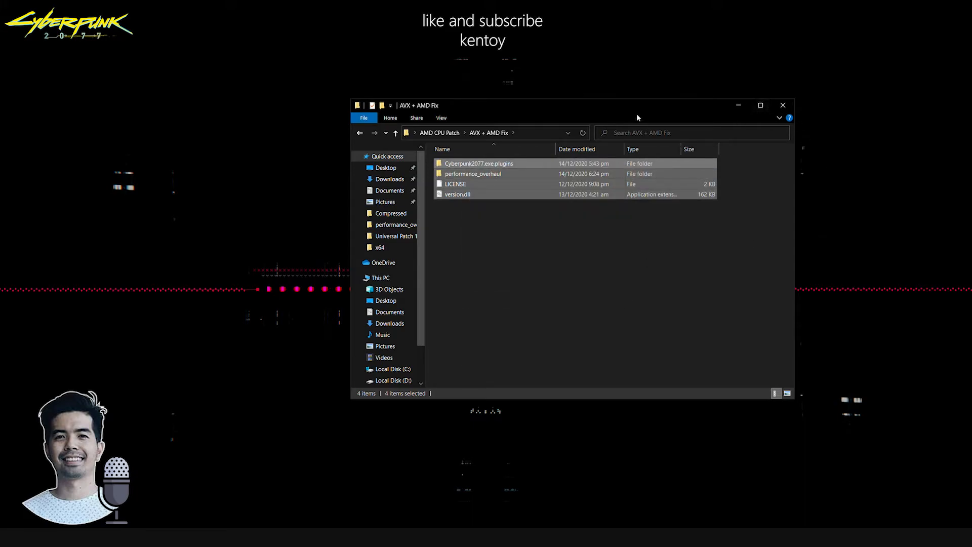
right_click(464, 198)
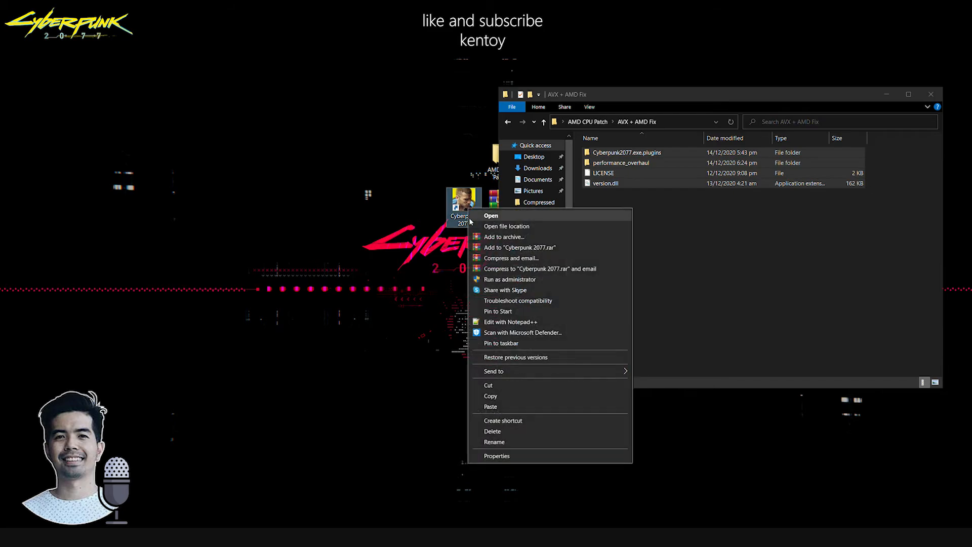
click(507, 226)
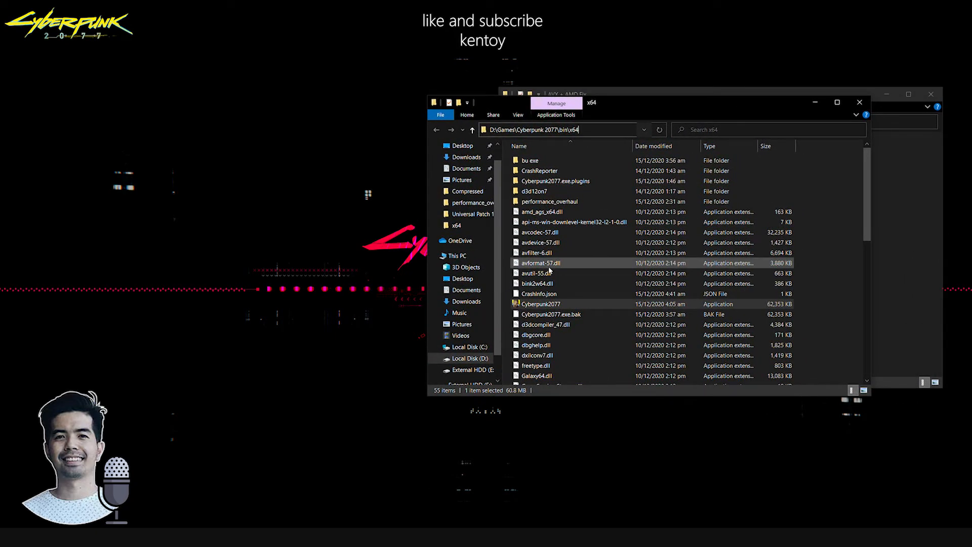
mouse_move(539, 263)
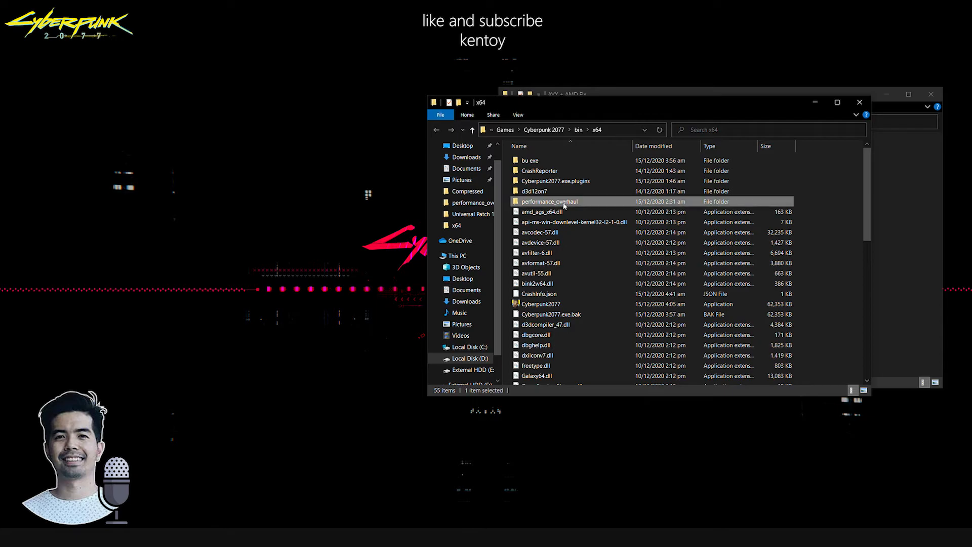
Step: Open x64's performance_overhaul folder and its performance_overhaul text log
double_click(549, 201)
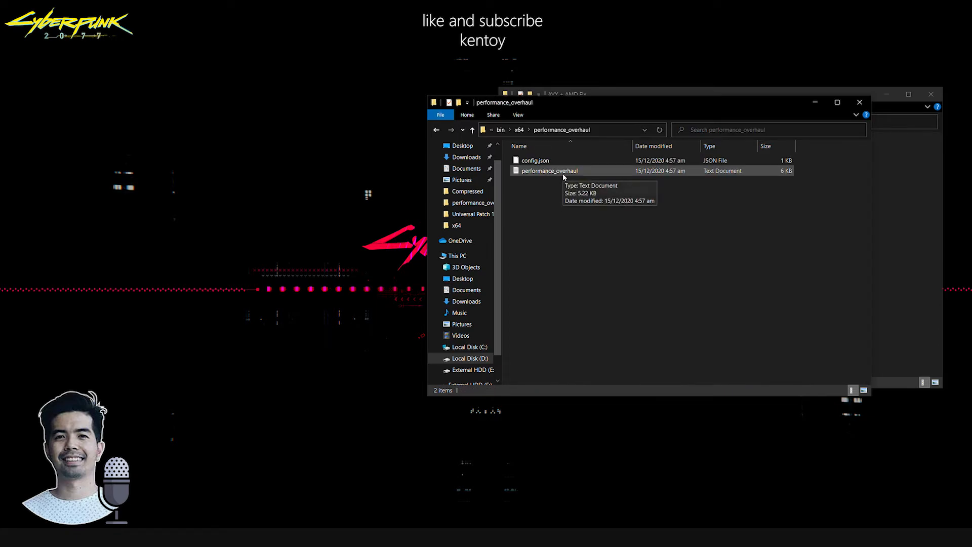
double_click(549, 171)
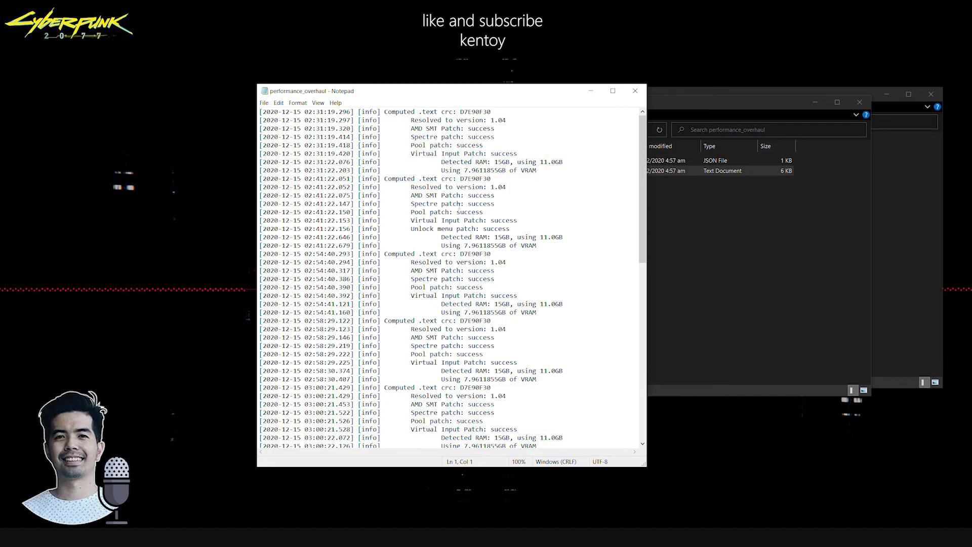
Step: Scroll to the latest AMD SMT, Spectre and Pool success entries, highlight them, and close Notepad
scroll(down, 3)
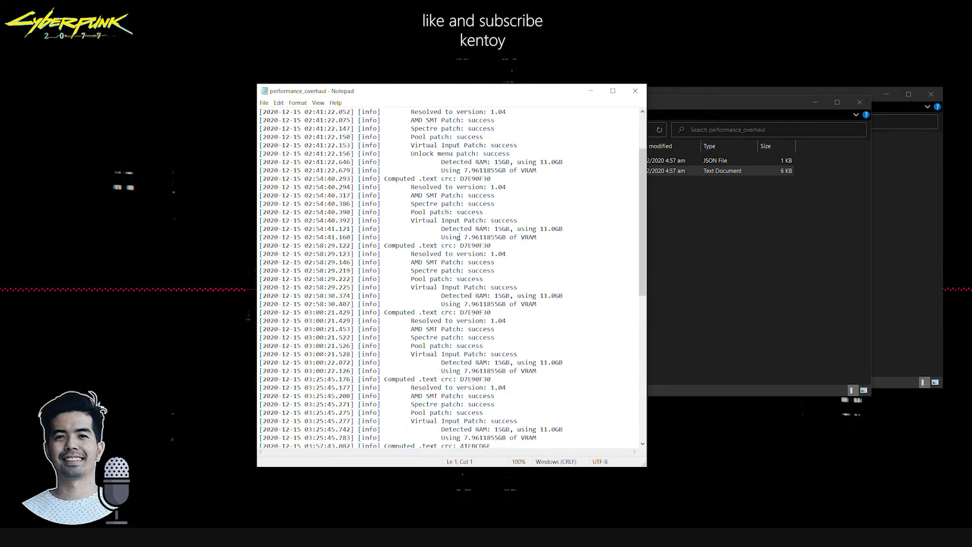
scroll(down, 3)
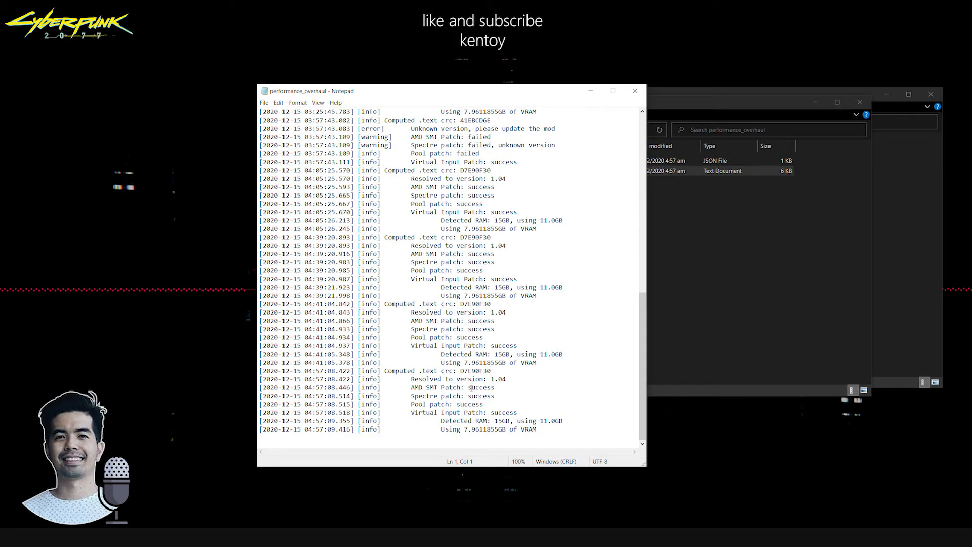
double_click(481, 387)
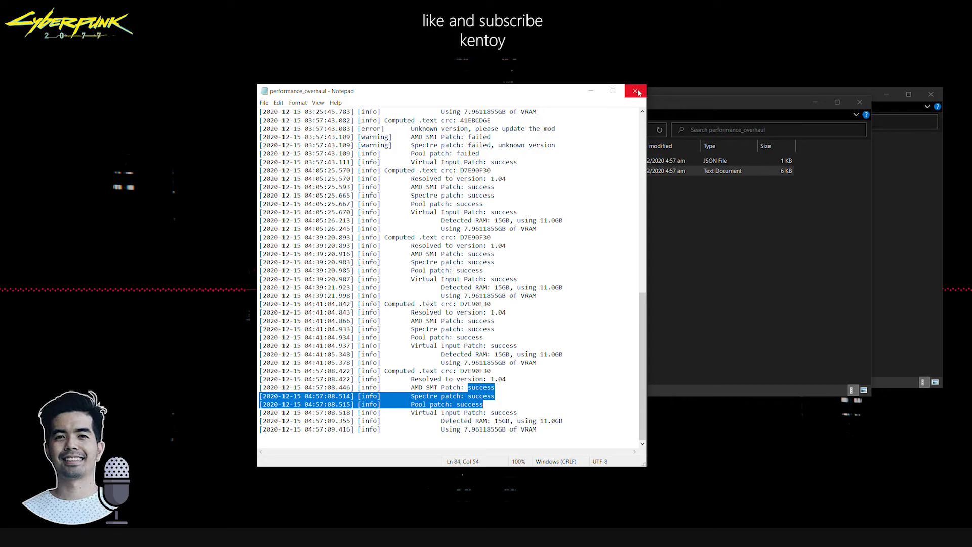
click(636, 91)
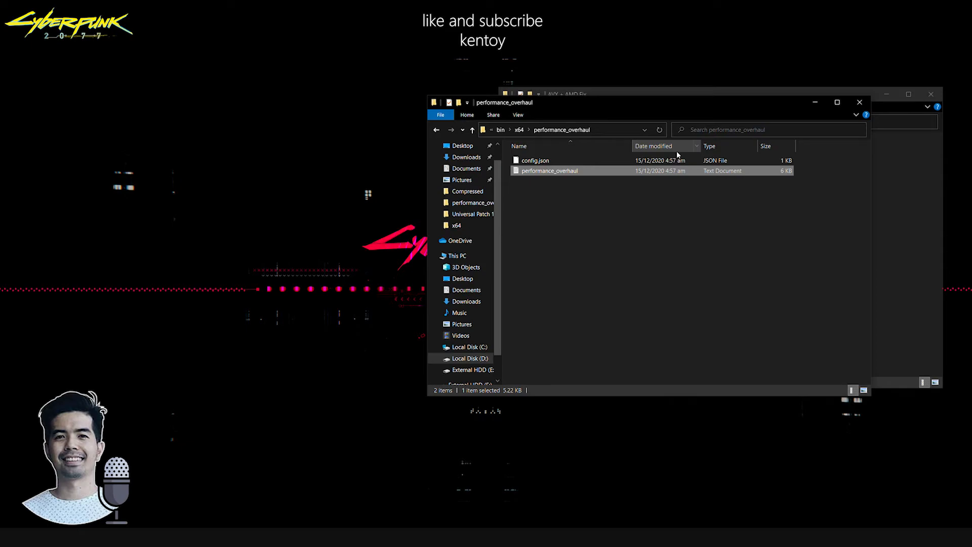
mouse_move(652, 189)
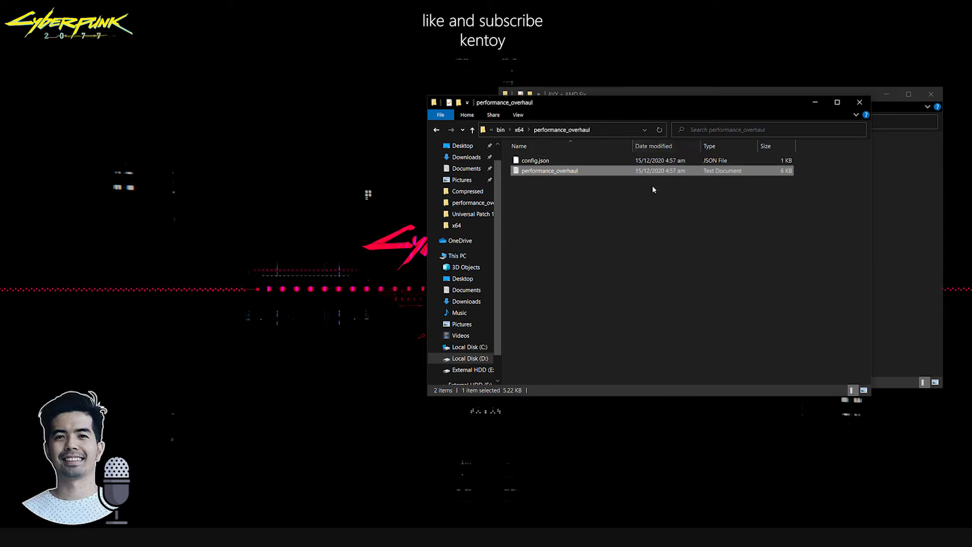
mouse_move(625, 237)
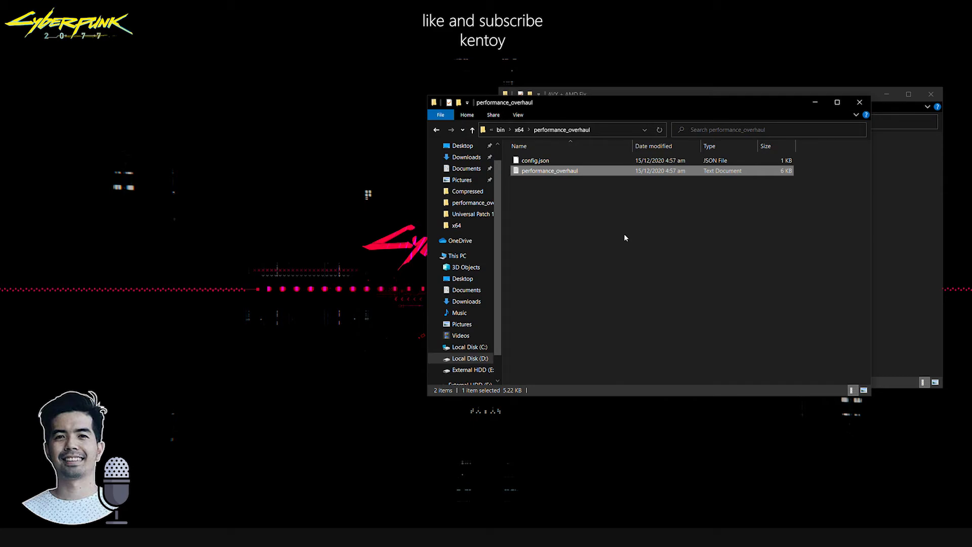
mouse_move(737, 167)
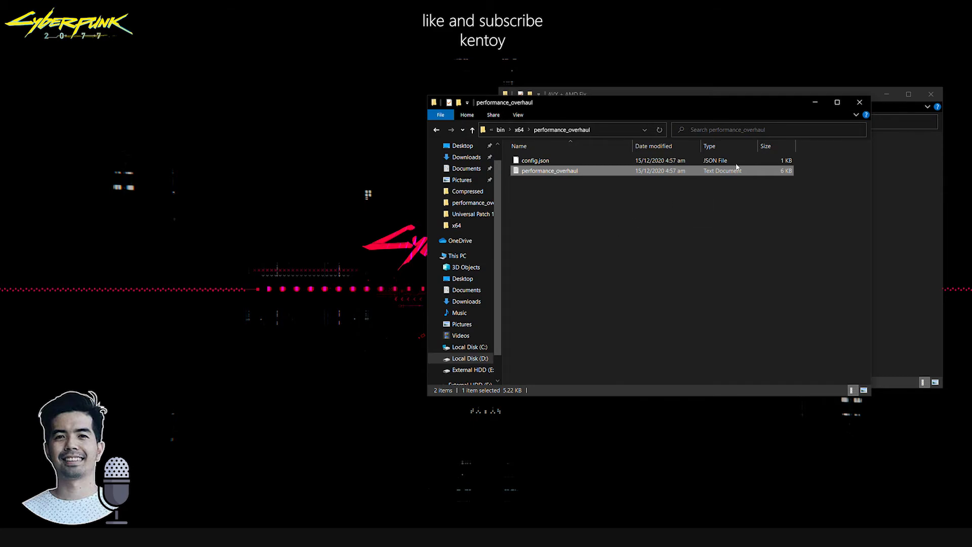
mouse_move(602, 227)
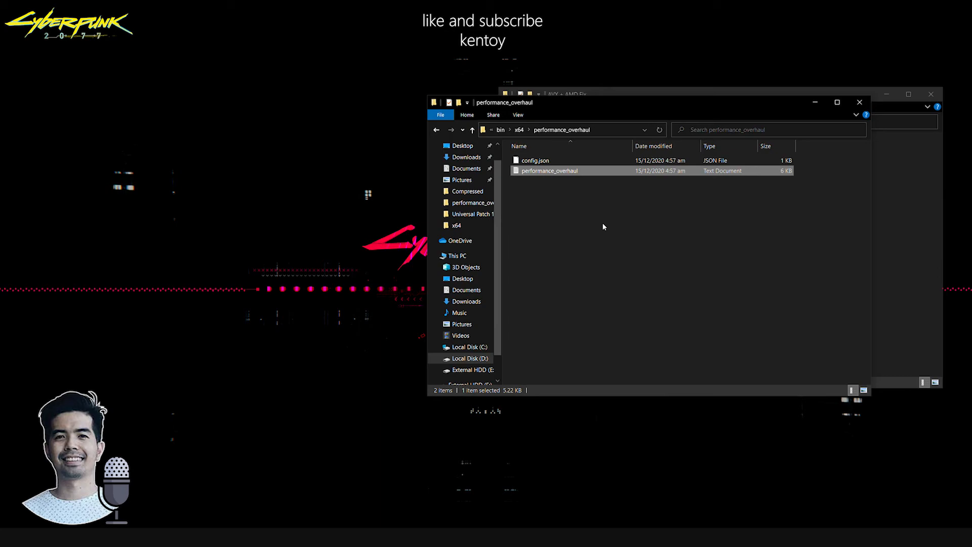
mouse_move(581, 200)
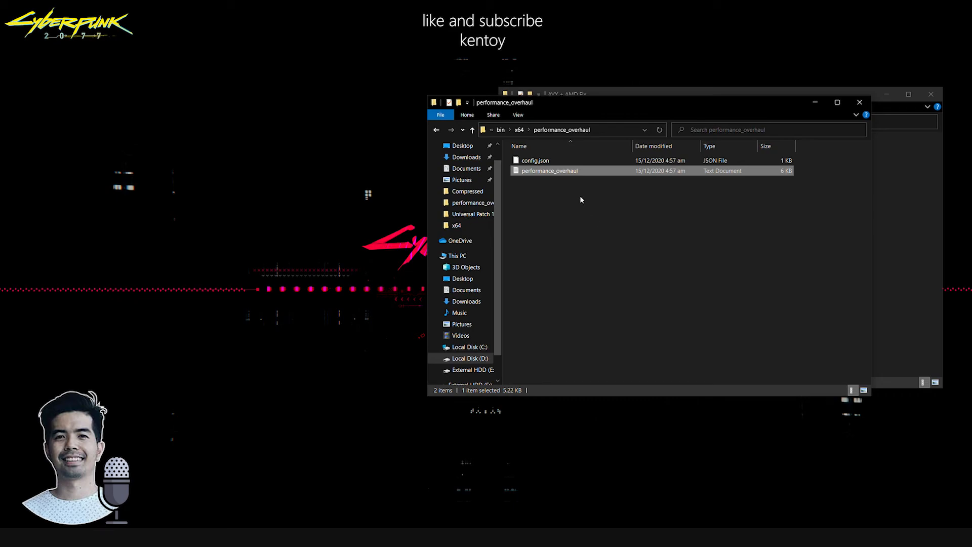
mouse_move(591, 199)
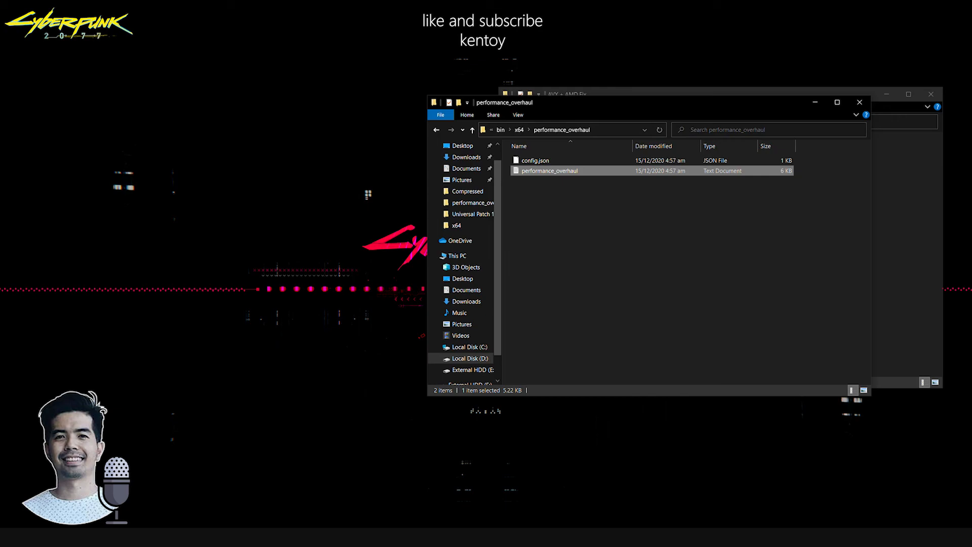
mouse_move(874, 243)
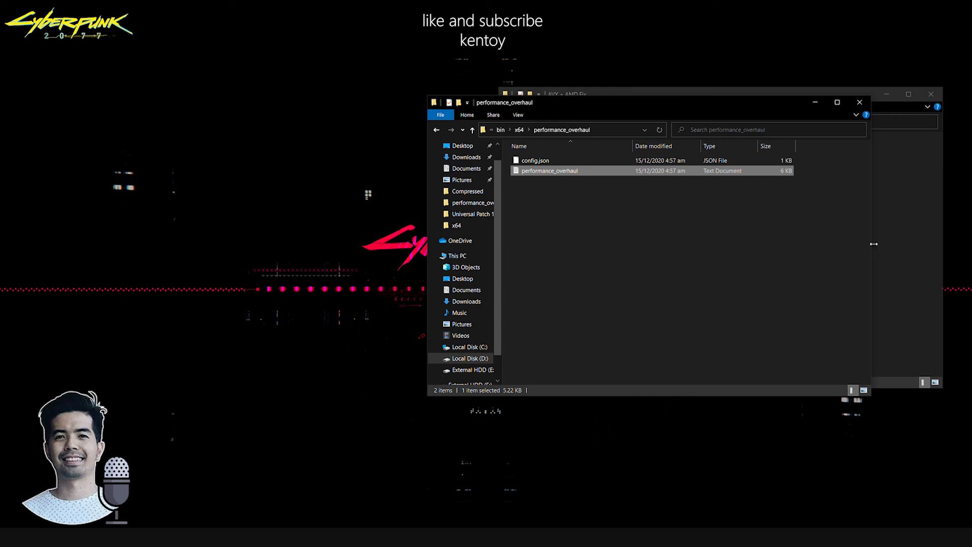
mouse_move(844, 229)
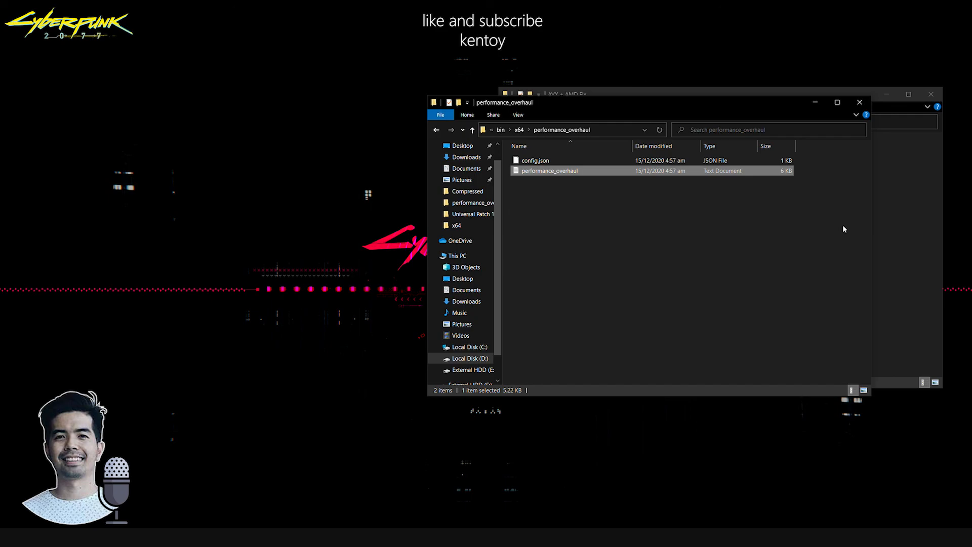
mouse_move(791, 246)
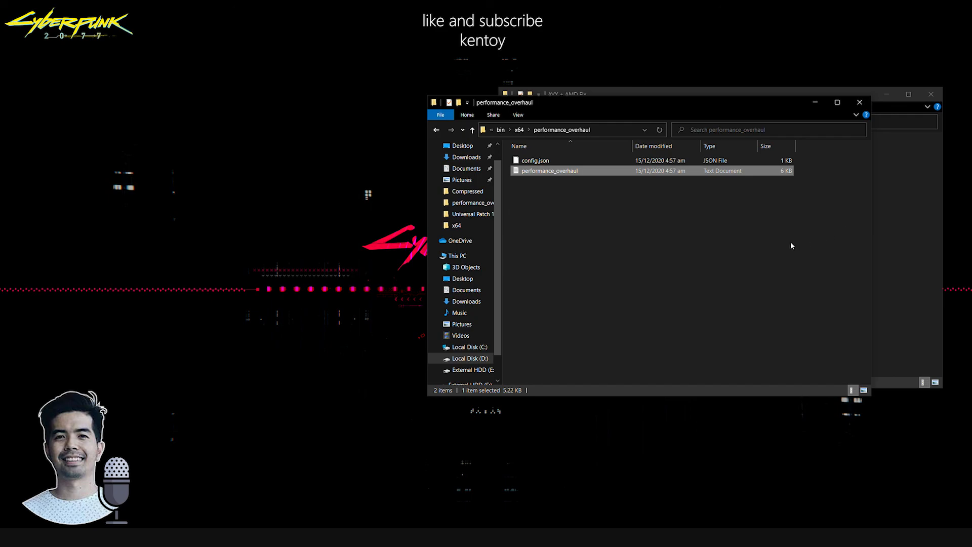